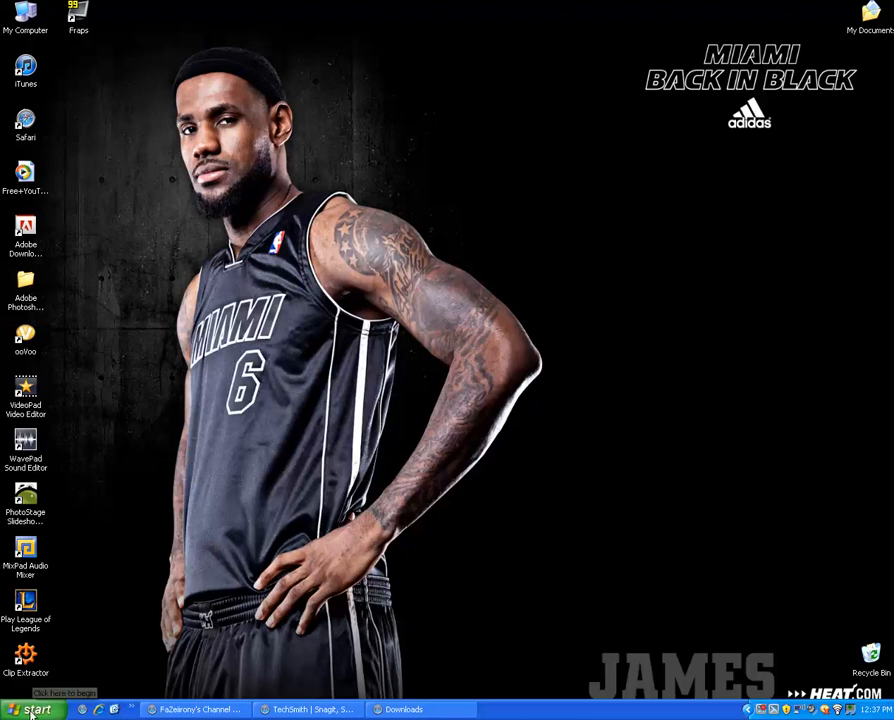
Launch Adobe Photoshop CS5.1 from the Windows XP Start menu.
{"action": "left_click", "coordinate": [30, 708]}
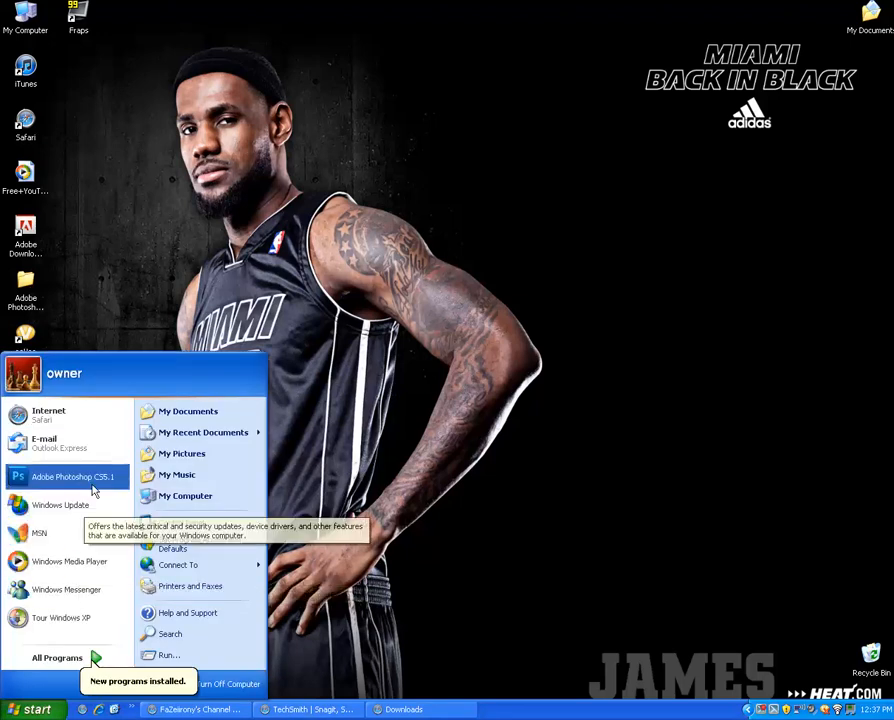
{"action": "left_click", "coordinate": [36, 708]}
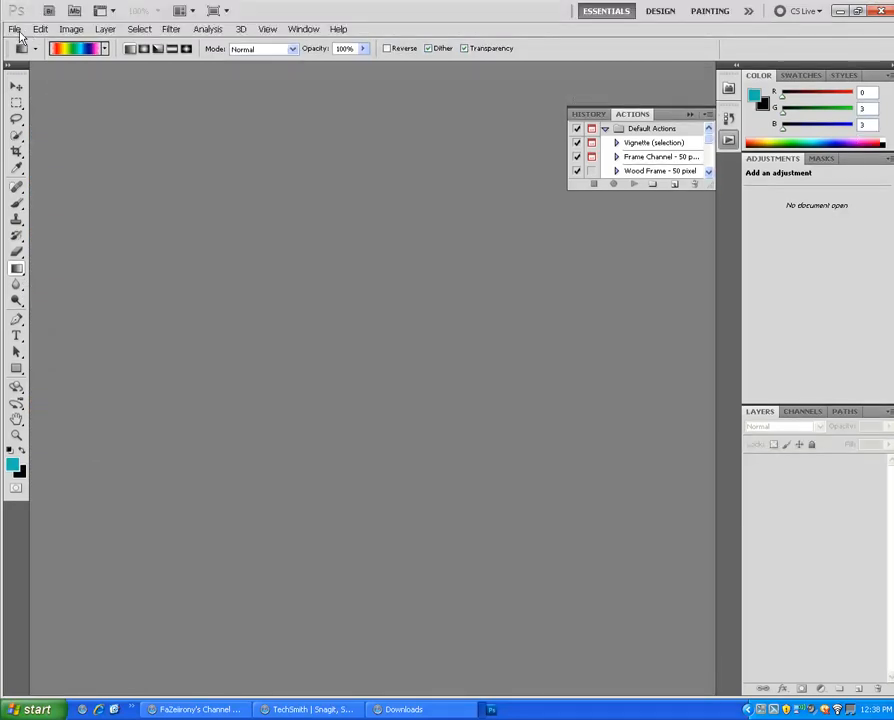
Hide the Actions panel and create a new default document Untitled-1 via File > New.
{"action": "left_click", "coordinate": [16, 28]}
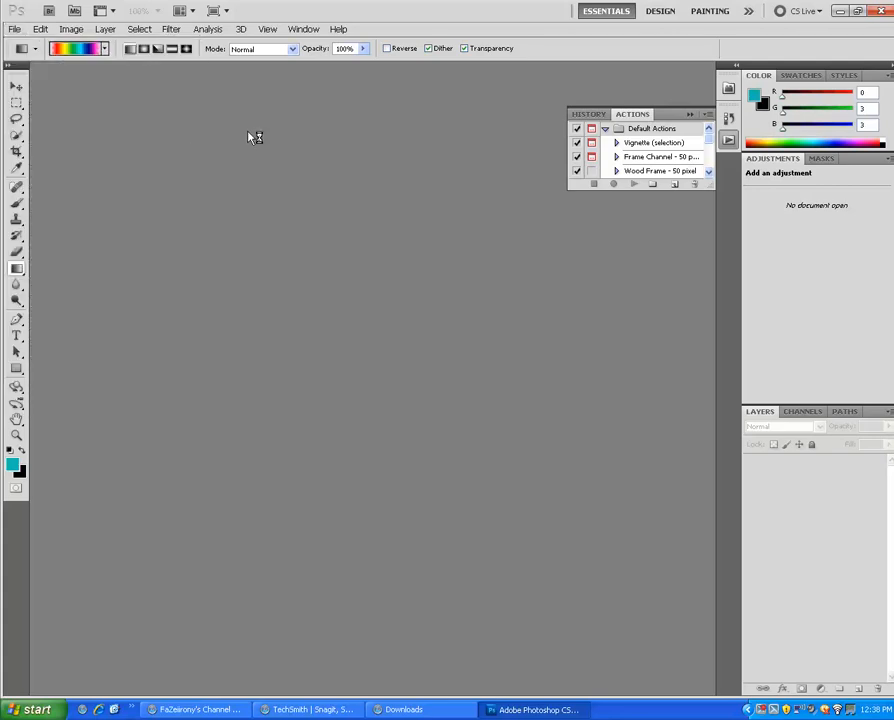
{"action": "mouse_move", "coordinate": [700, 116]}
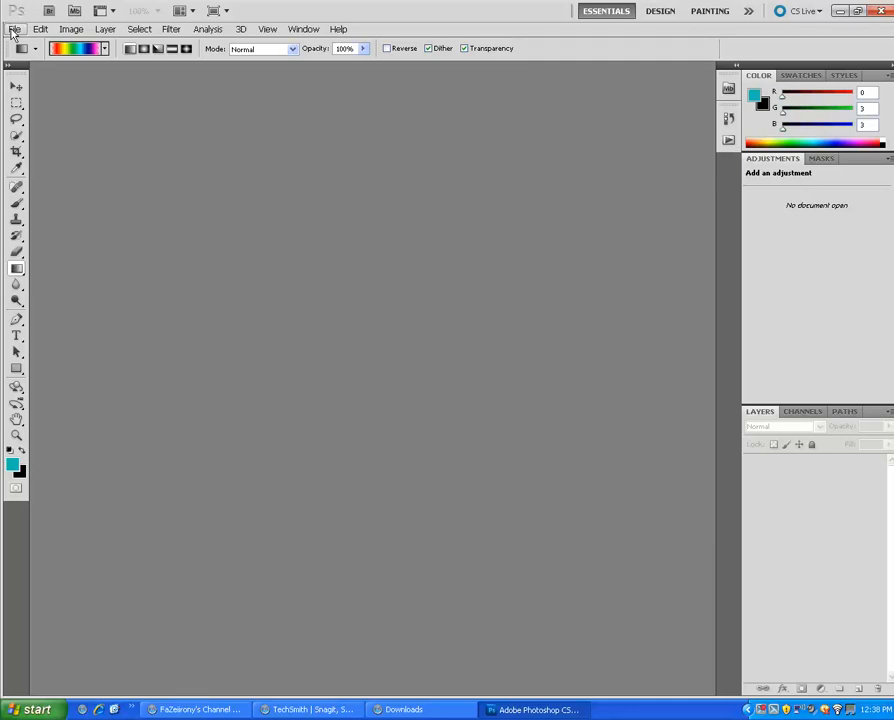
{"action": "left_click", "coordinate": [14, 28]}
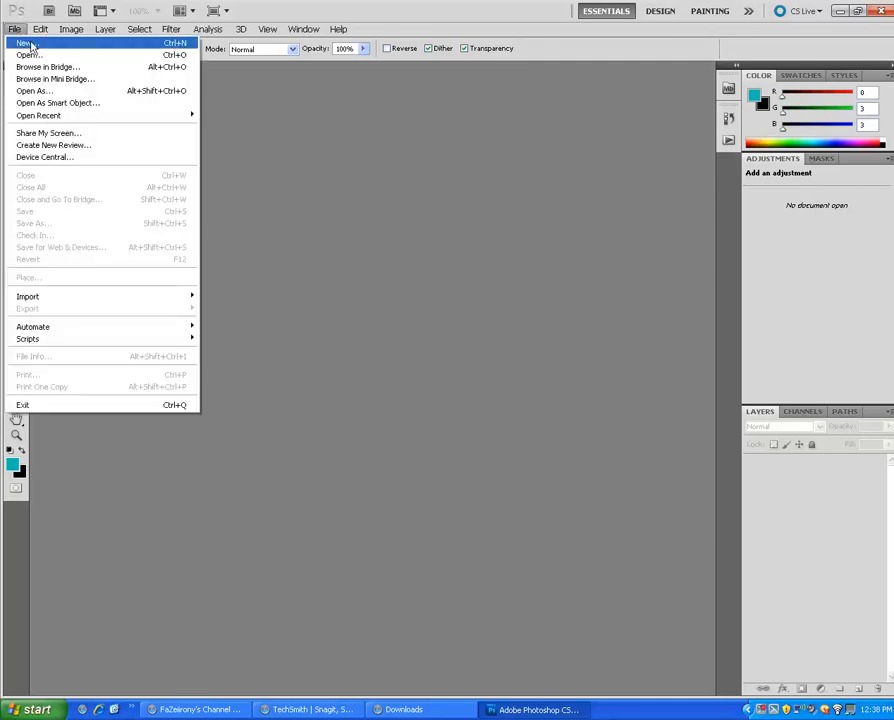
{"action": "left_click", "coordinate": [22, 42]}
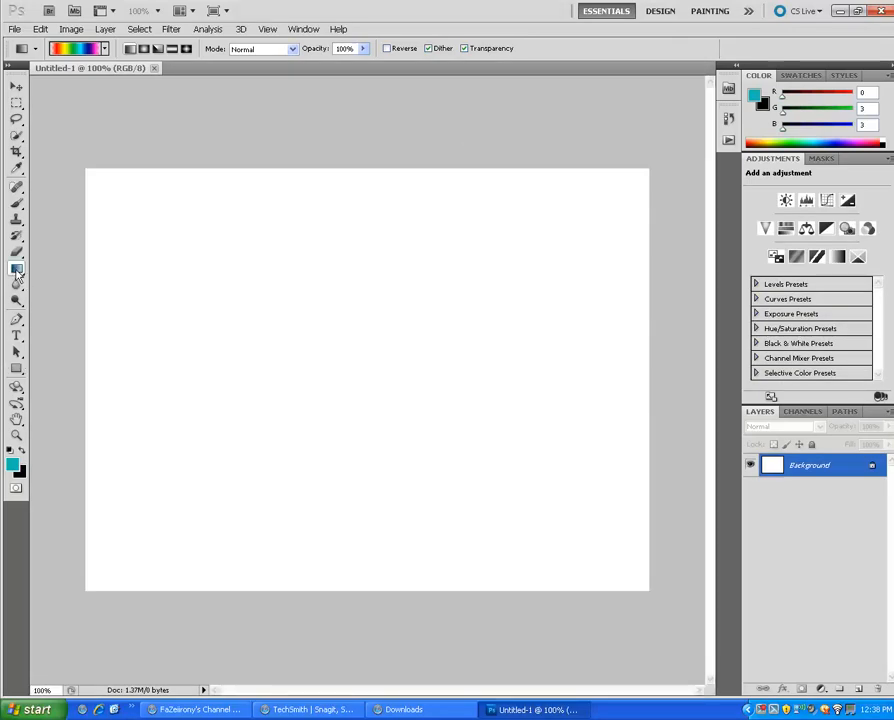
With the Paint Bucket, set the foreground to black and fill the Untitled-1 canvas black.
{"action": "left_click", "coordinate": [16, 368]}
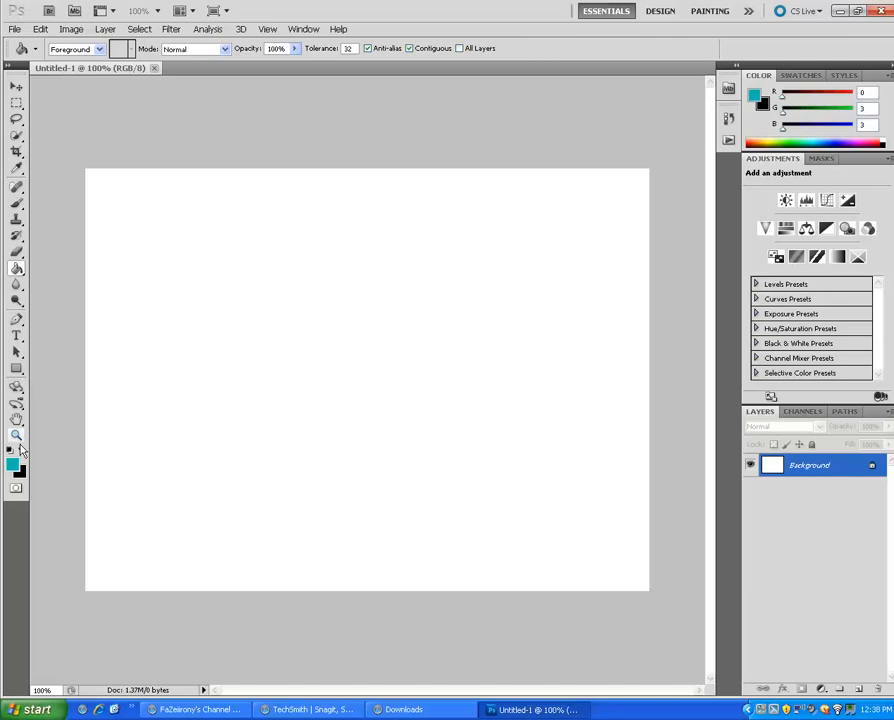
{"action": "left_click", "coordinate": [12, 448]}
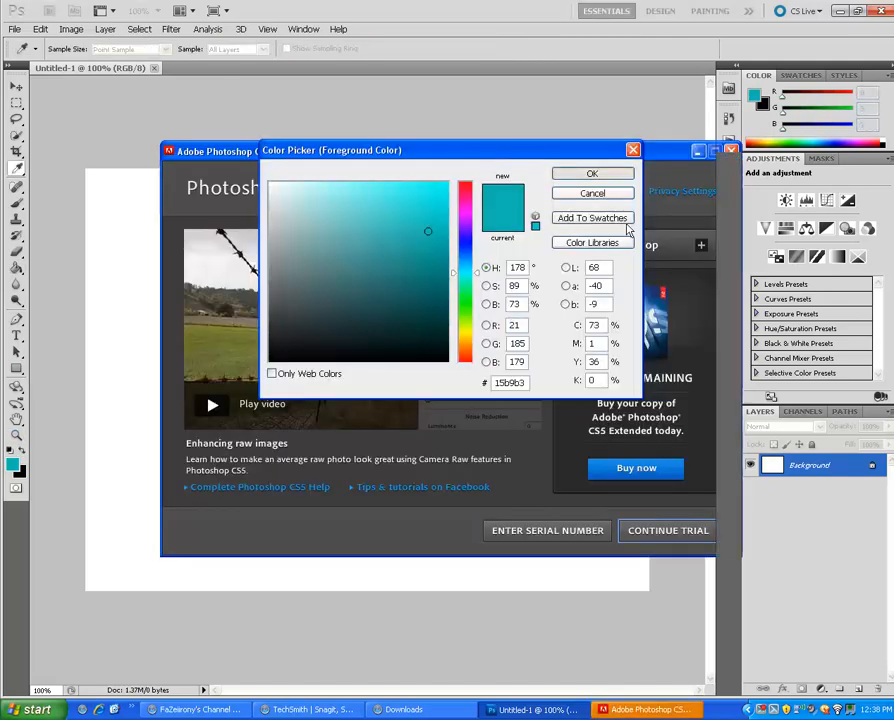
{"action": "left_click", "coordinate": [592, 172]}
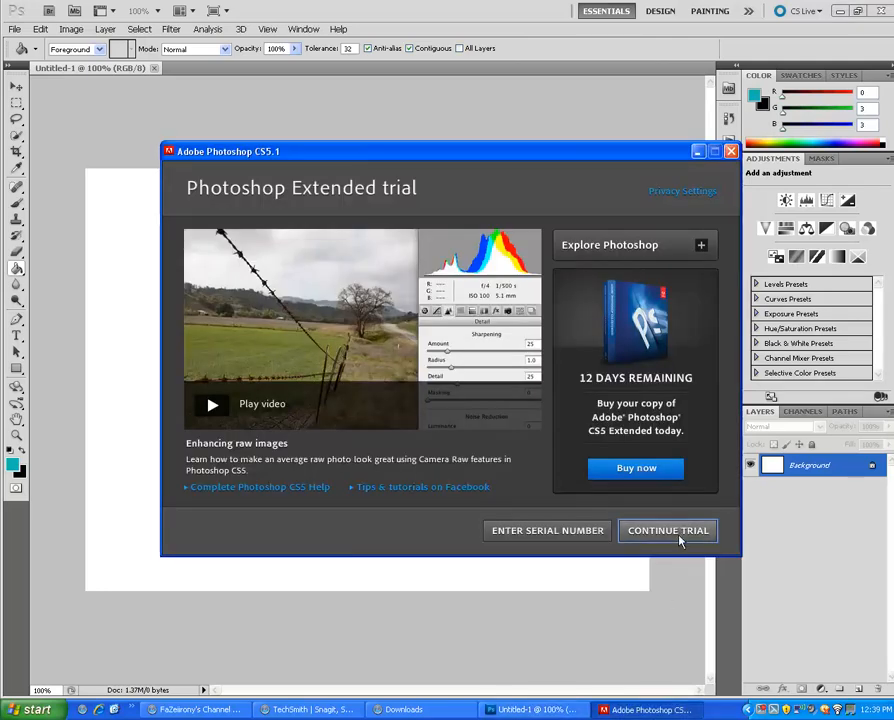
{"action": "left_click", "coordinate": [668, 530]}
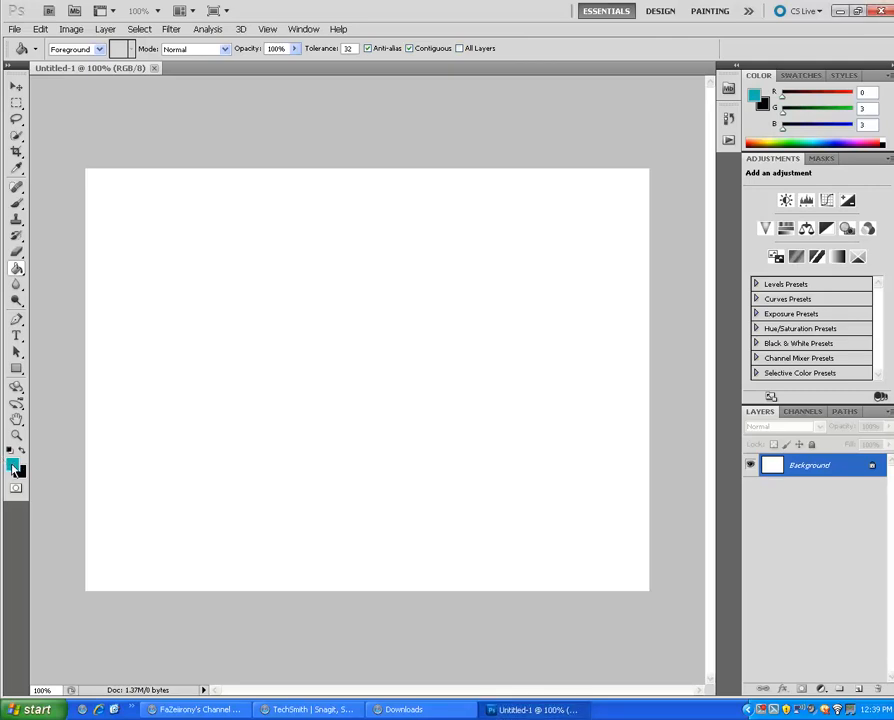
{"action": "left_click", "coordinate": [14, 460]}
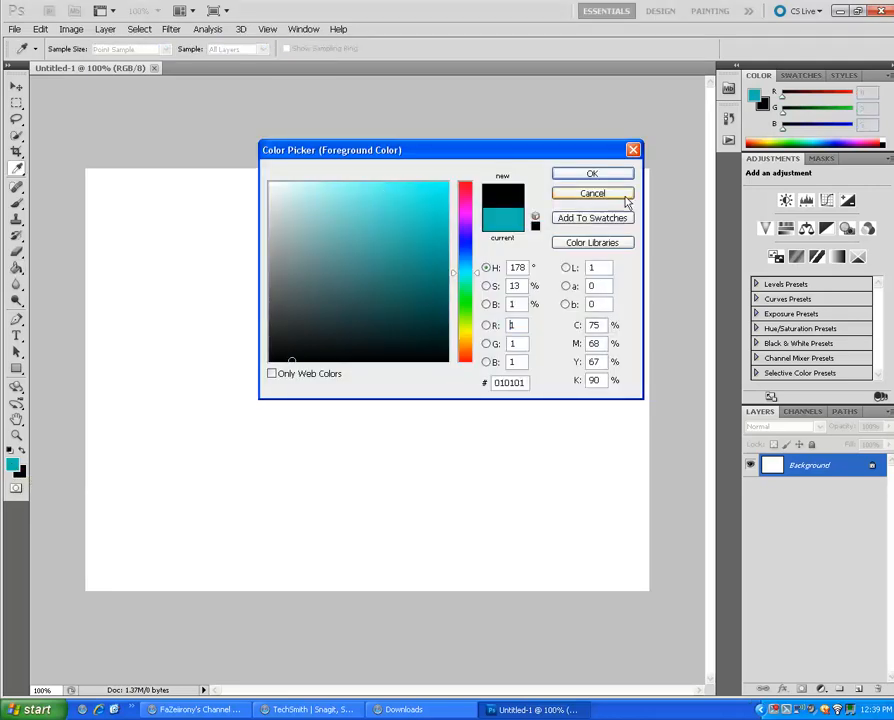
{"action": "left_click", "coordinate": [592, 172]}
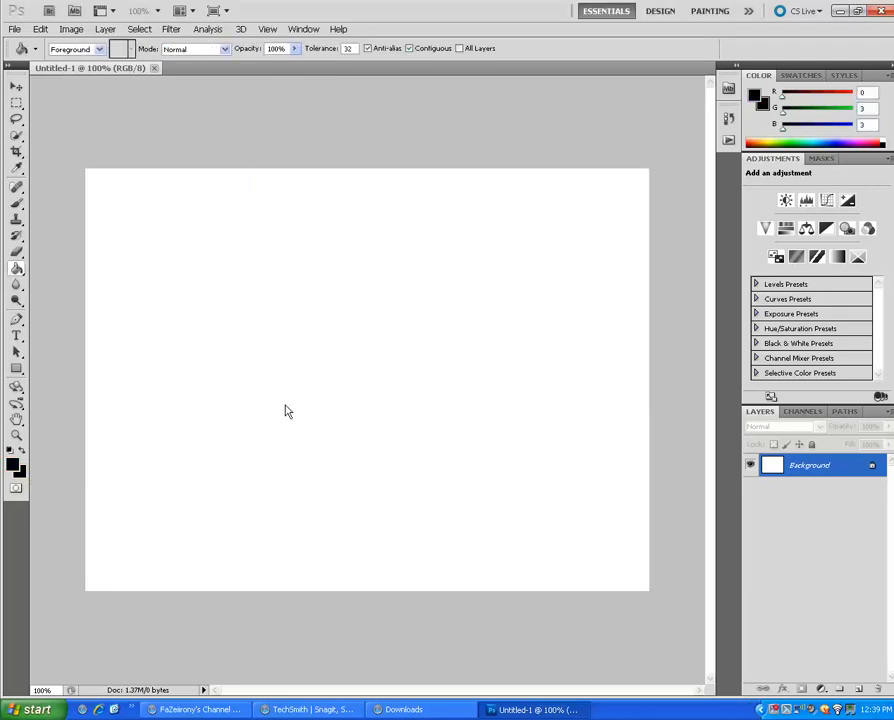
{"action": "left_click", "coordinate": [288, 384]}
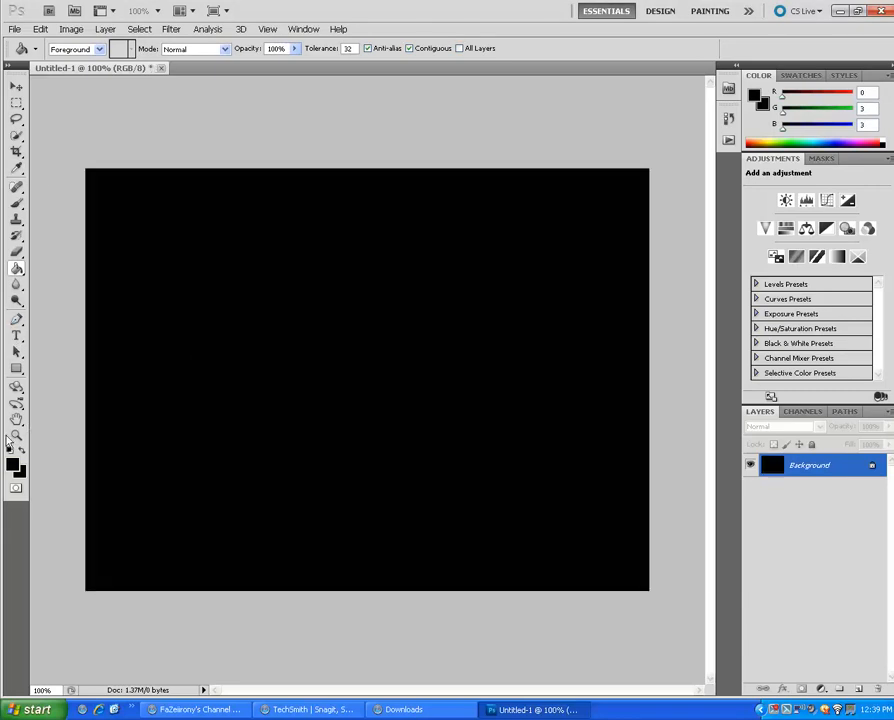
Add white 'FaZe iirony' type in a text box centred on the black canvas.
{"action": "left_click", "coordinate": [14, 462]}
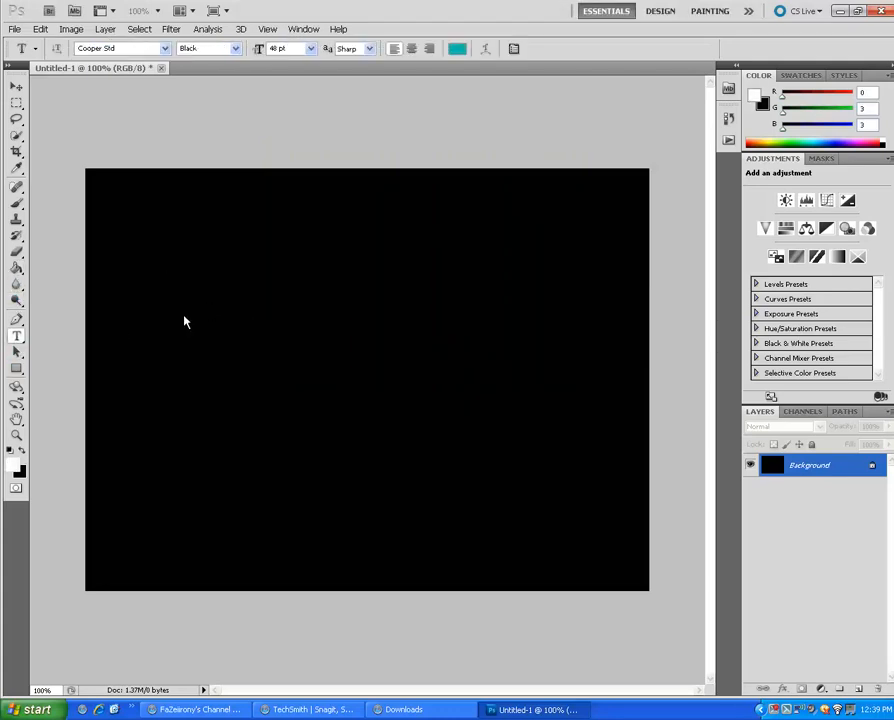
{"action": "left_click_drag", "start_coordinate": [208, 298], "coordinate": [564, 400]}
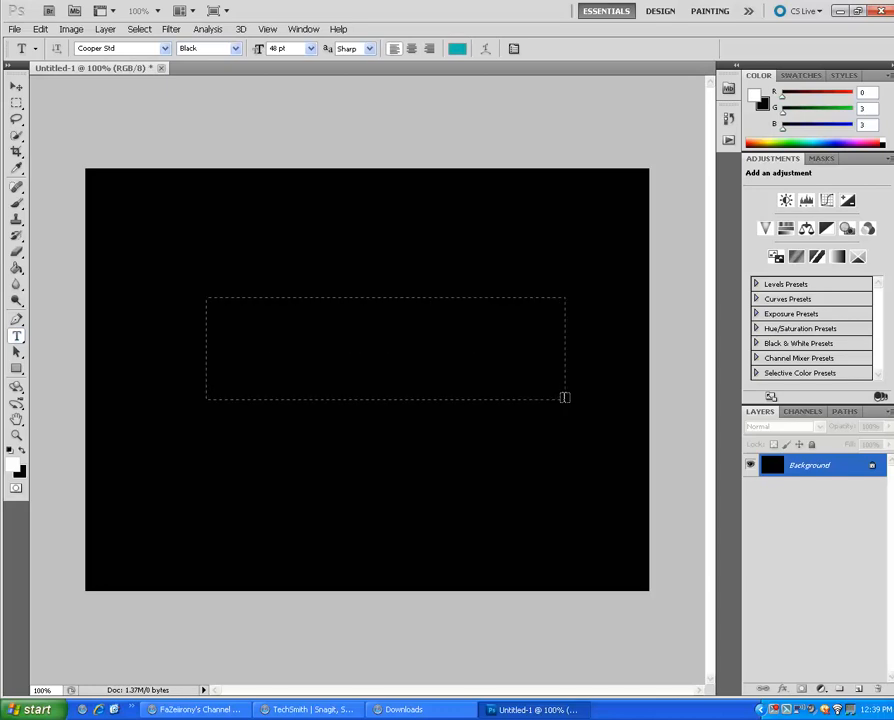
{"action": "type", "text": "FaZe"}
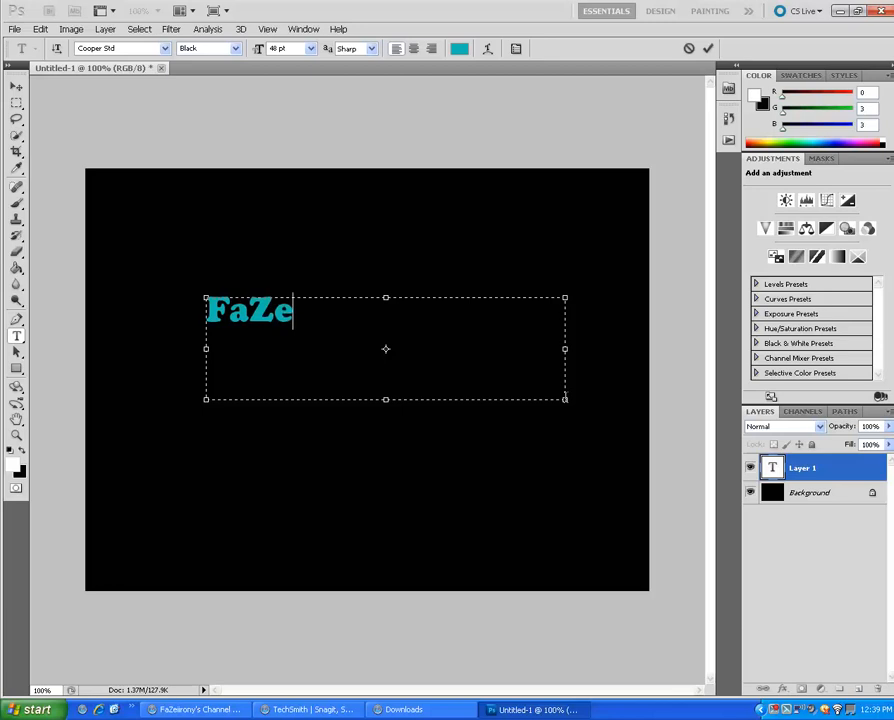
{"action": "type", "text": "iirony"}
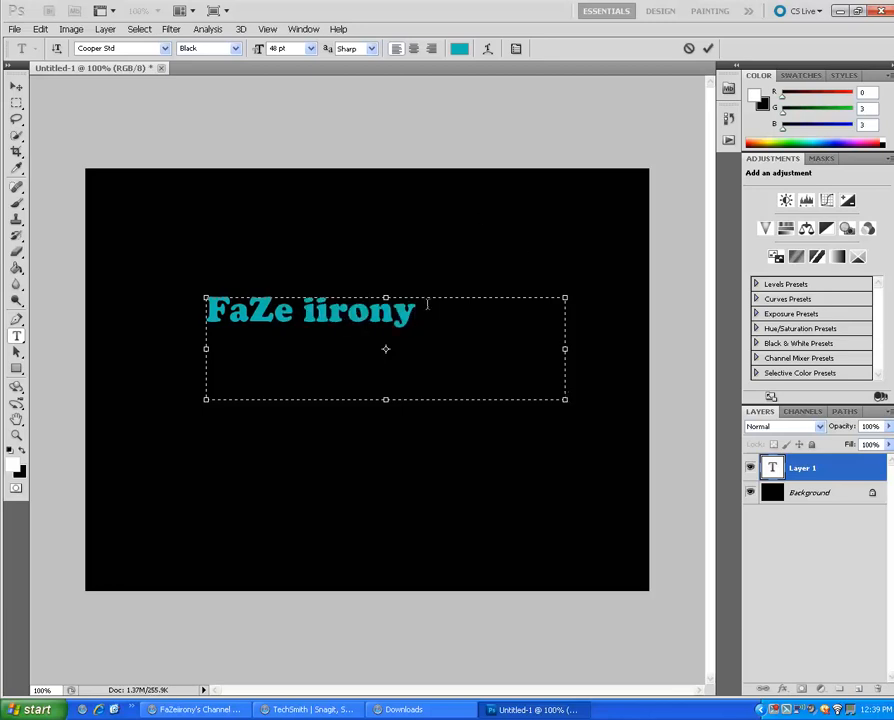
{"action": "left_click", "coordinate": [458, 48]}
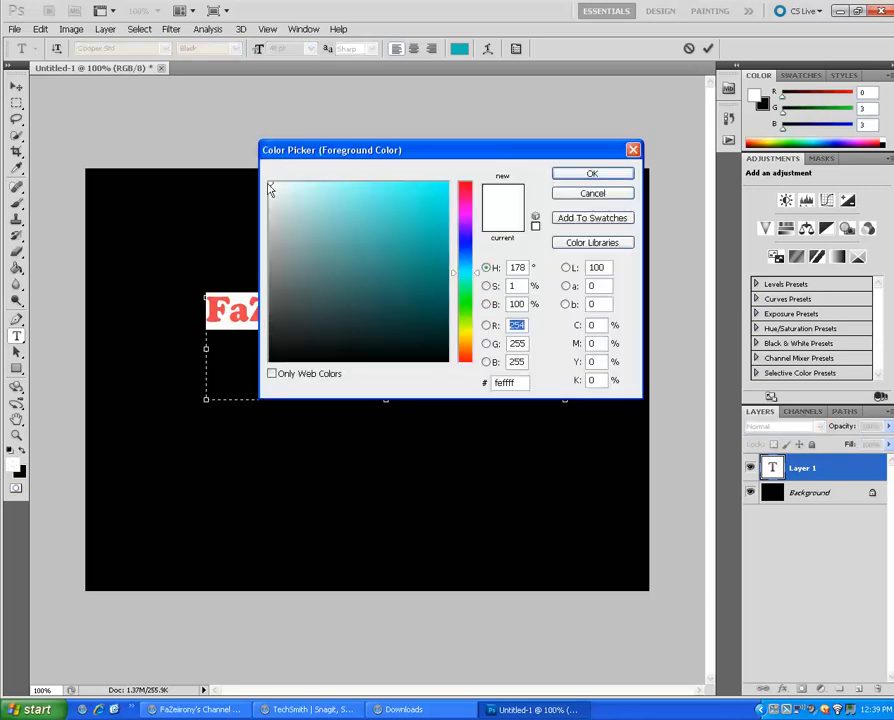
{"action": "left_click", "coordinate": [592, 172]}
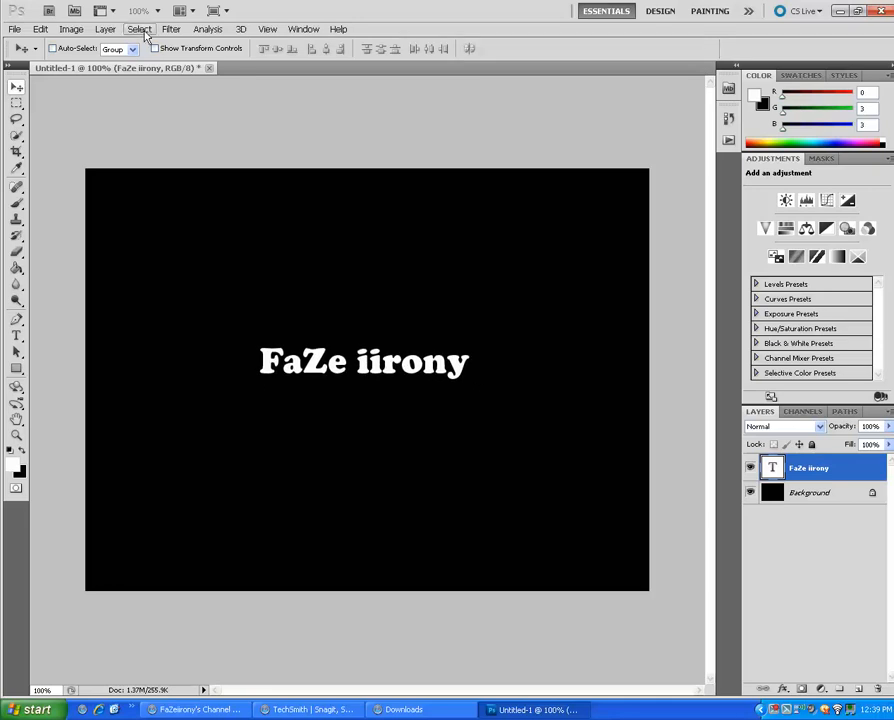
Rasterize the text layer and apply the Stylize > Wind filter to it.
{"action": "left_click", "coordinate": [172, 28]}
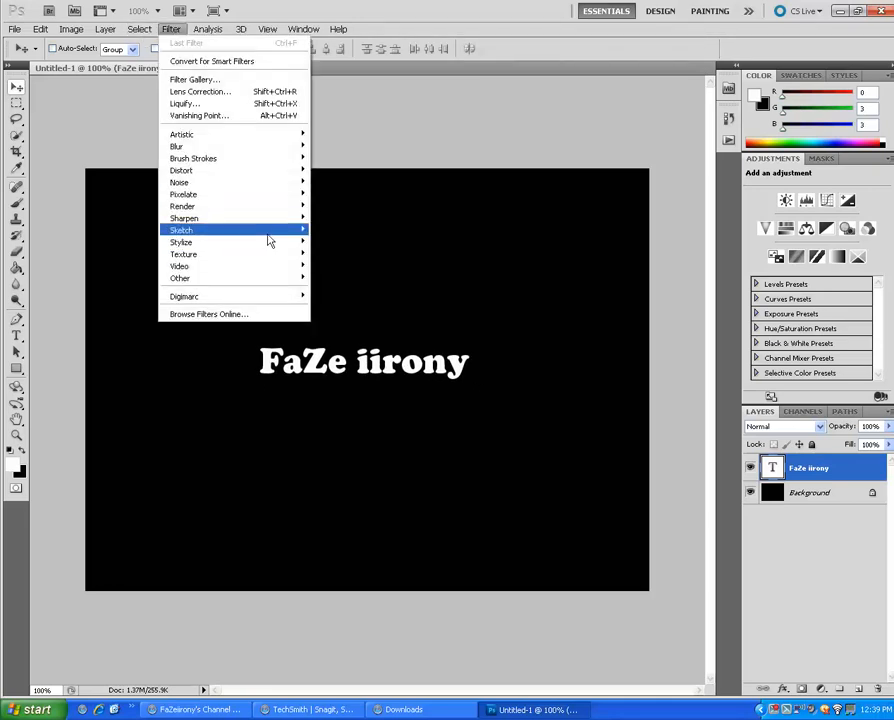
{"action": "mouse_move", "coordinate": [180, 242]}
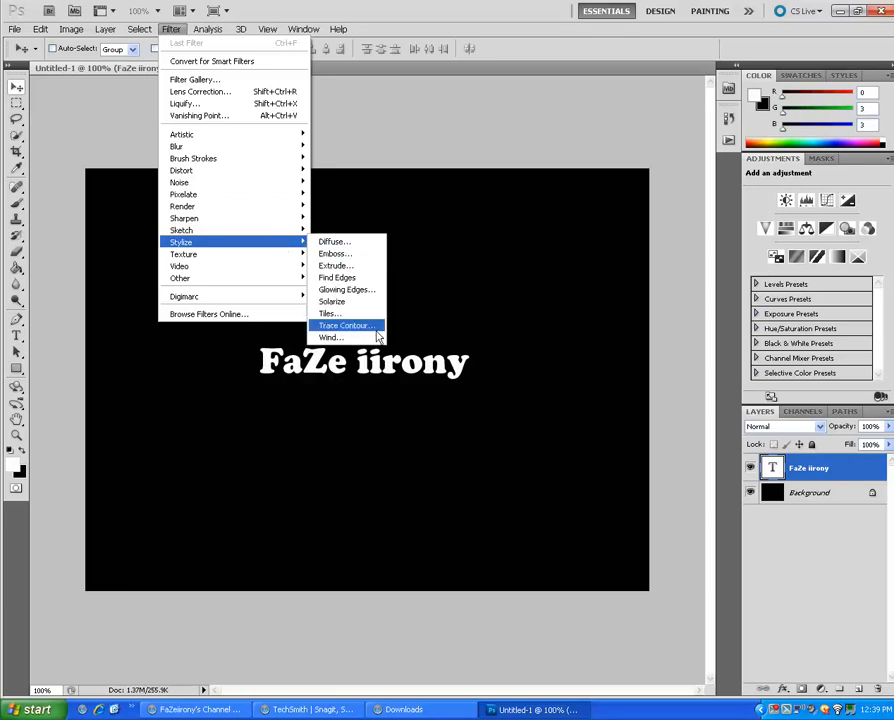
{"action": "left_click", "coordinate": [344, 324]}
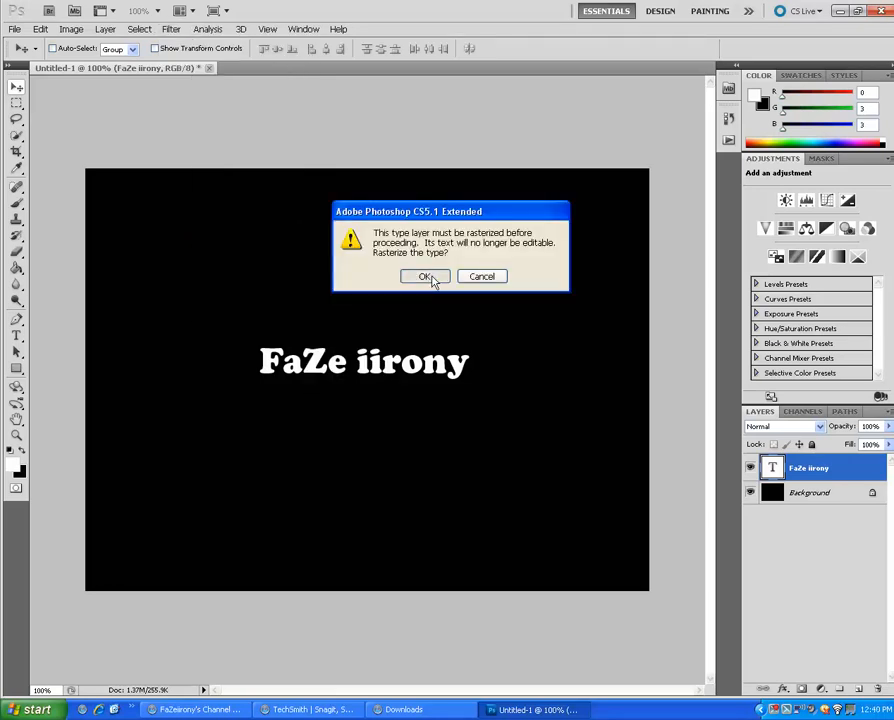
{"action": "left_click", "coordinate": [424, 276]}
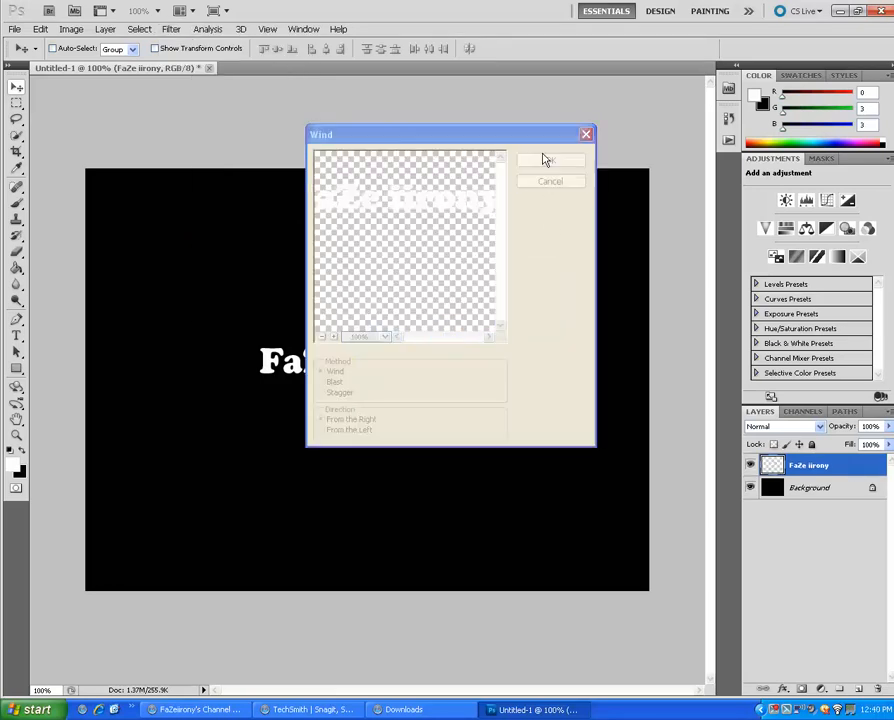
{"action": "left_click", "coordinate": [550, 160]}
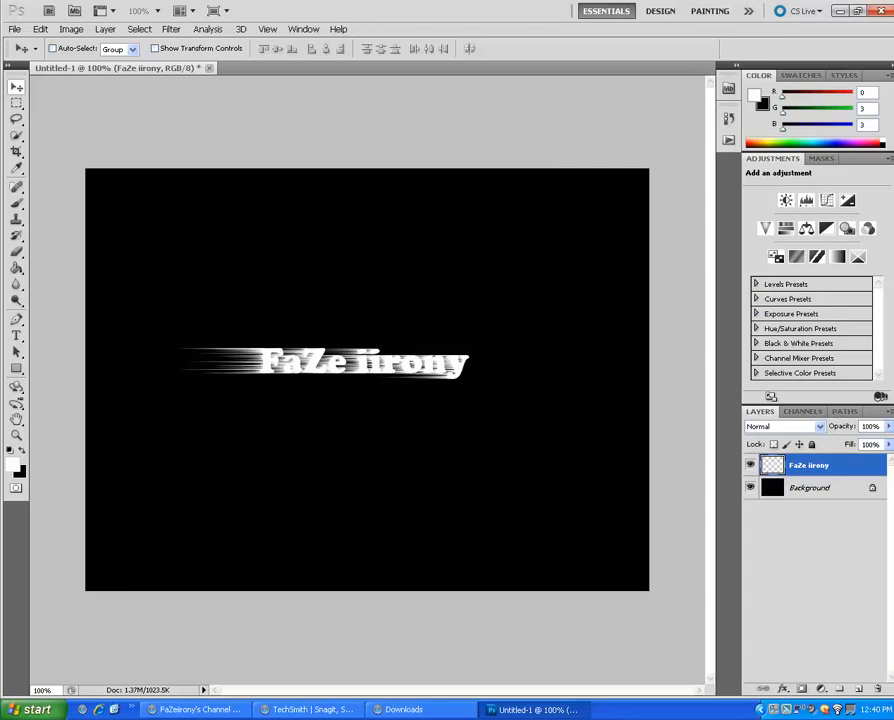
Apply Wind again blowing From the Left so streaks trail on both sides of the text.
{"action": "left_click", "coordinate": [140, 28]}
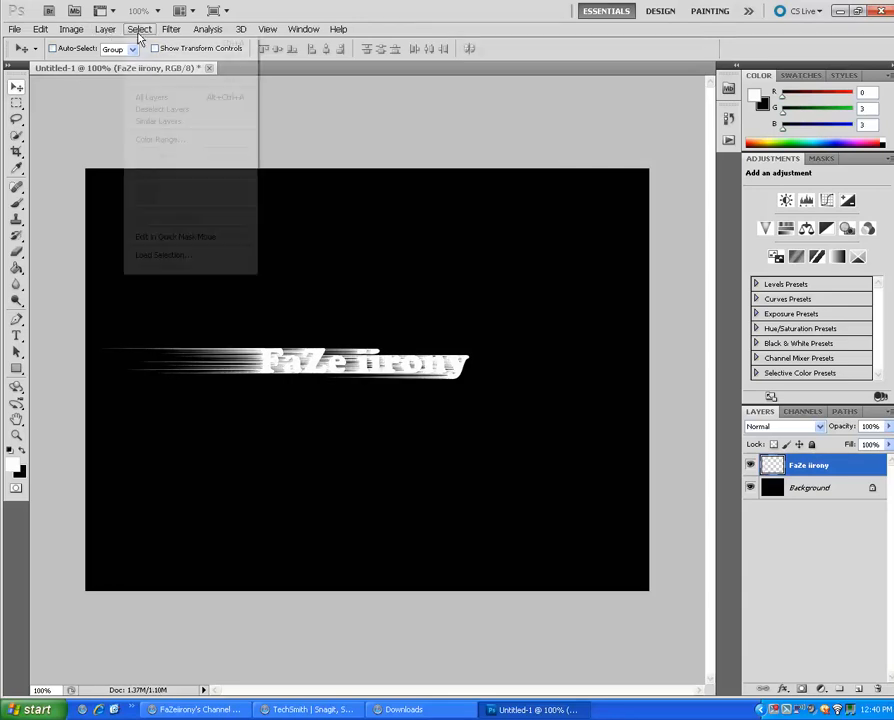
{"action": "left_click", "coordinate": [172, 28]}
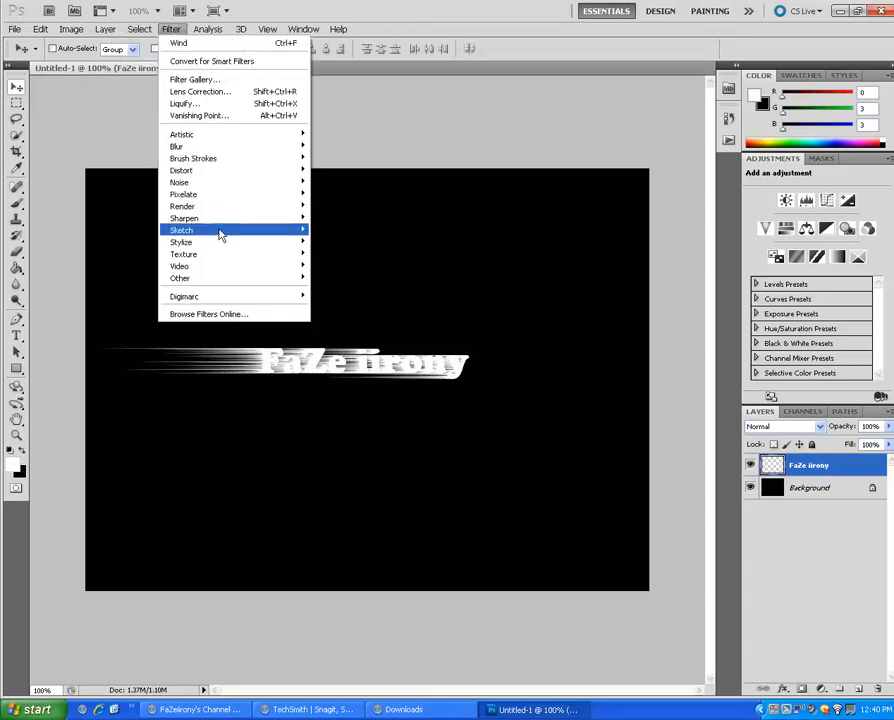
{"action": "mouse_move", "coordinate": [180, 240]}
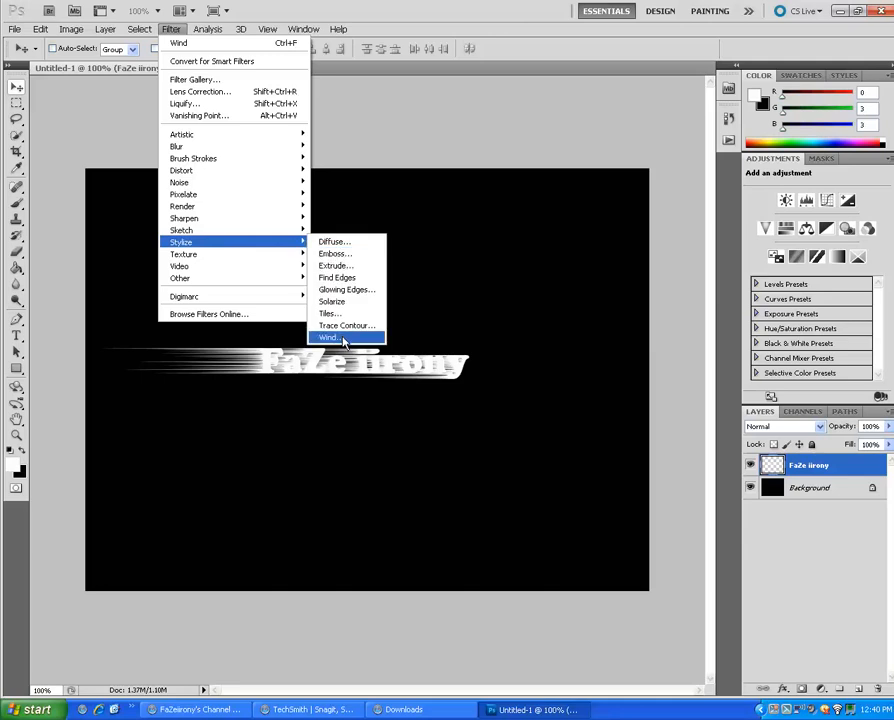
{"action": "left_click", "coordinate": [328, 336]}
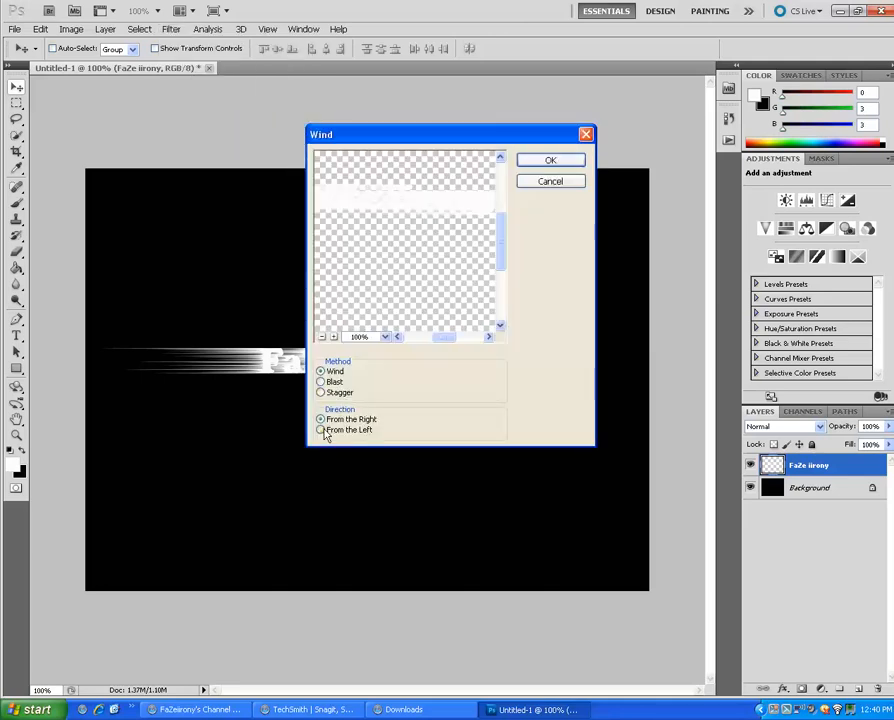
{"action": "left_click", "coordinate": [550, 160]}
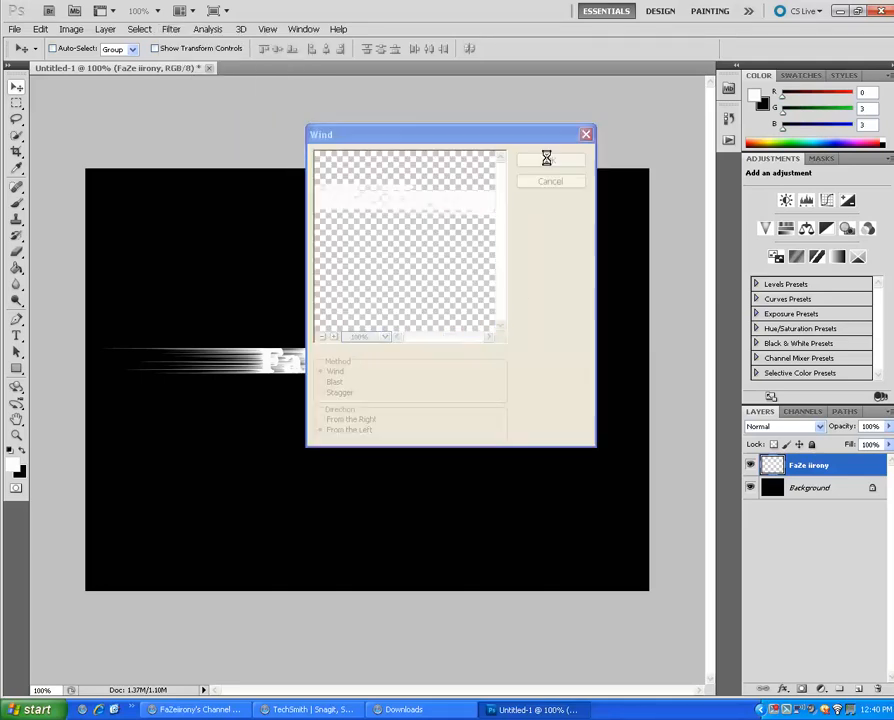
{"action": "left_click", "coordinate": [546, 158]}
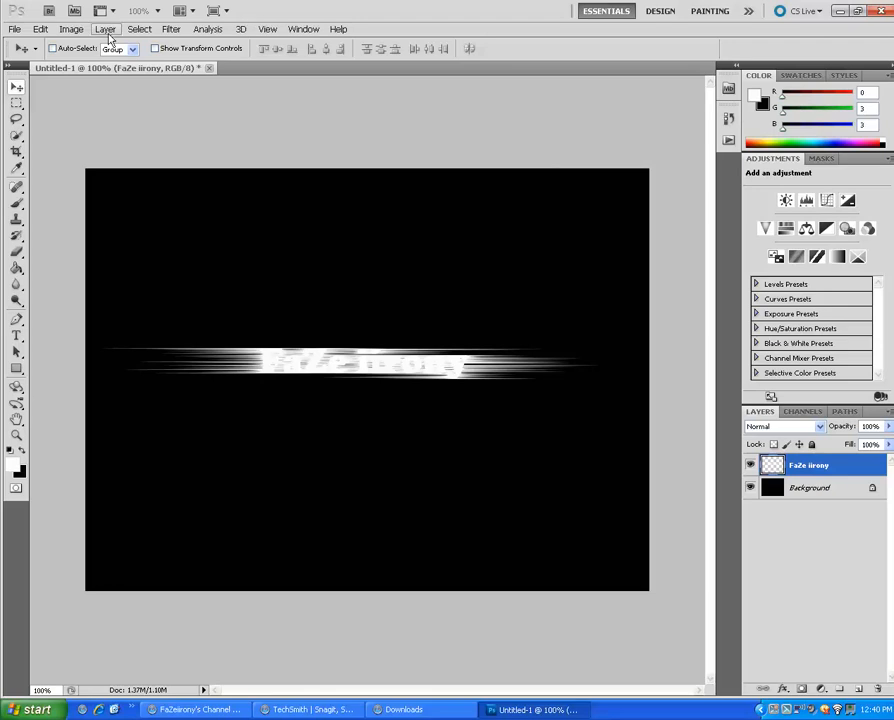
Rotate the canvas 90° CW and apply Wind From the Left to the vertical text band.
{"action": "left_click", "coordinate": [72, 28]}
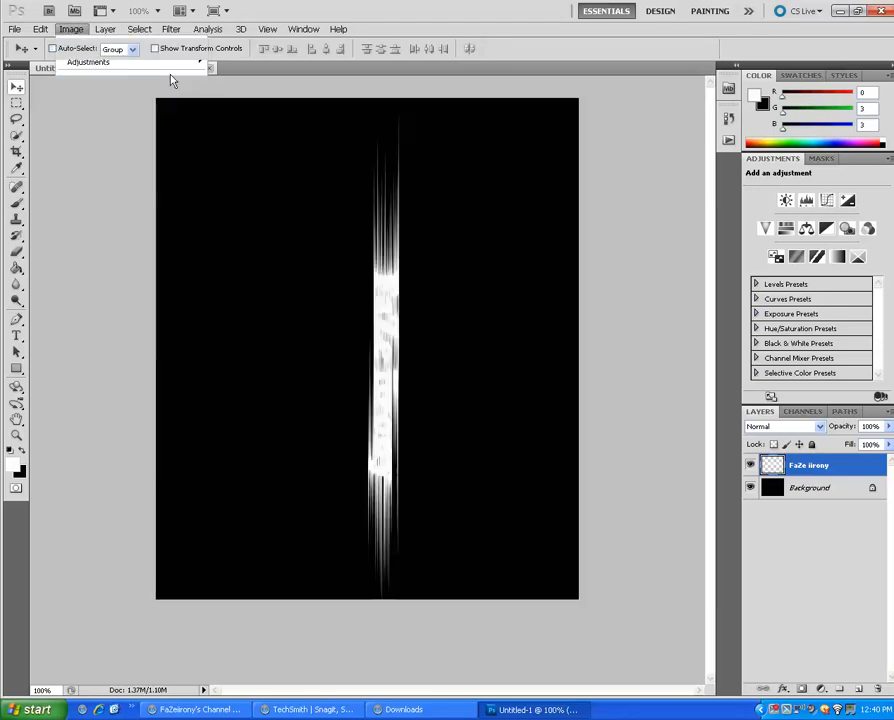
{"action": "left_click", "coordinate": [140, 28]}
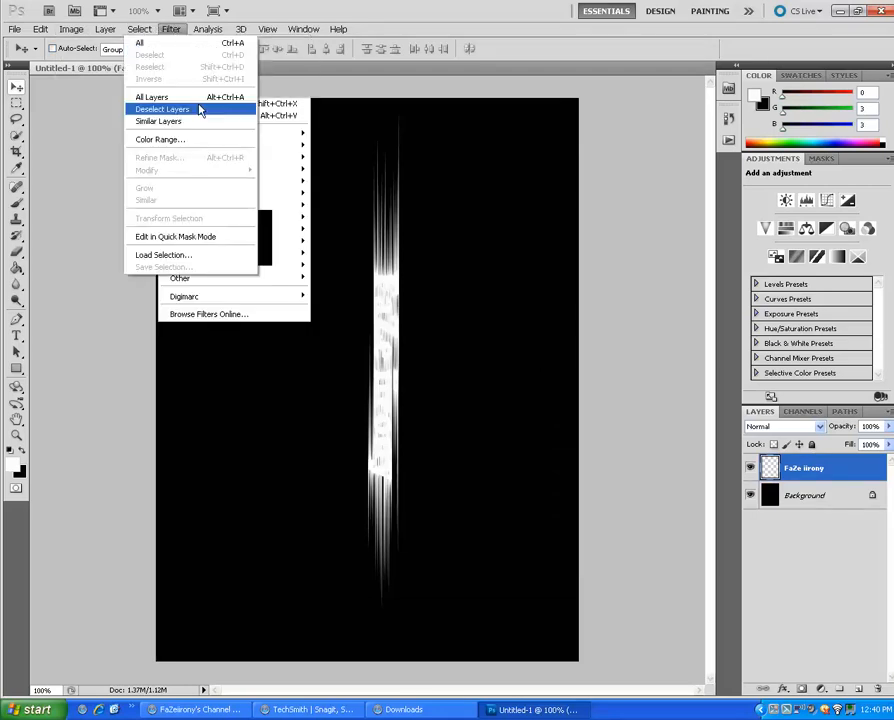
{"action": "left_click", "coordinate": [172, 28]}
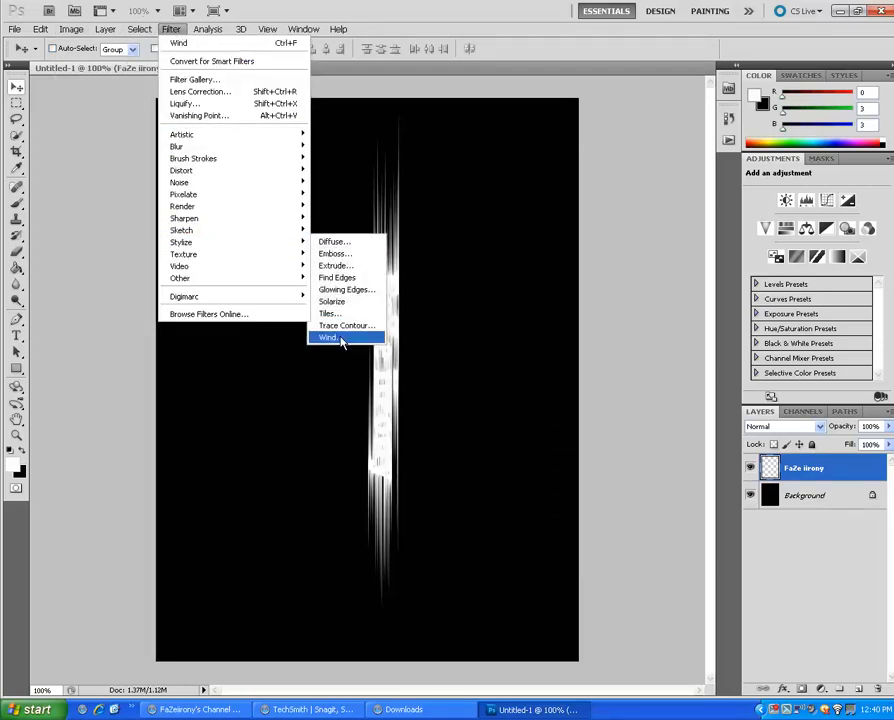
{"action": "left_click", "coordinate": [328, 336]}
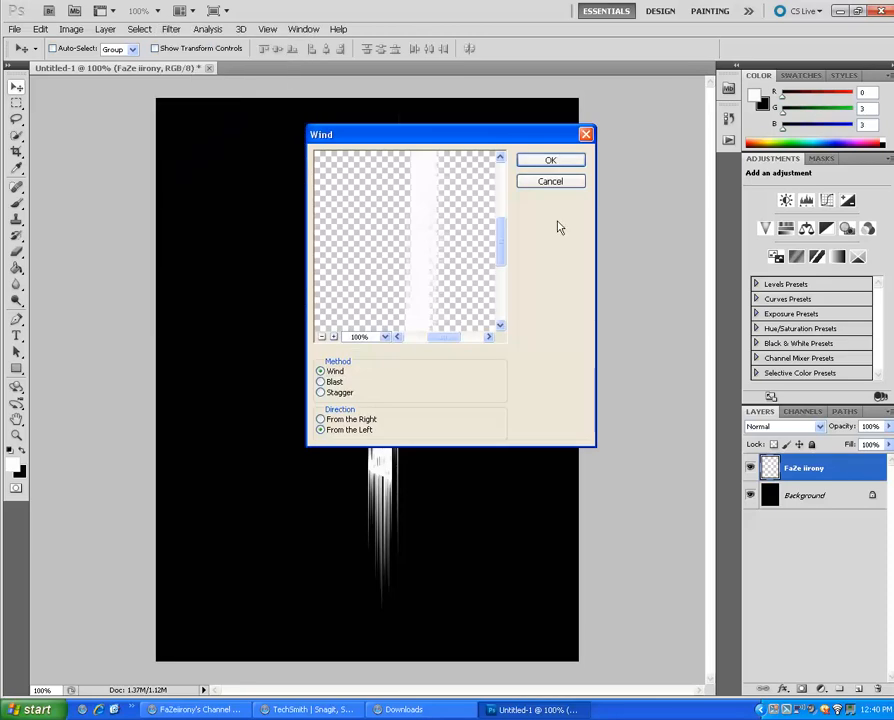
{"action": "left_click", "coordinate": [550, 160]}
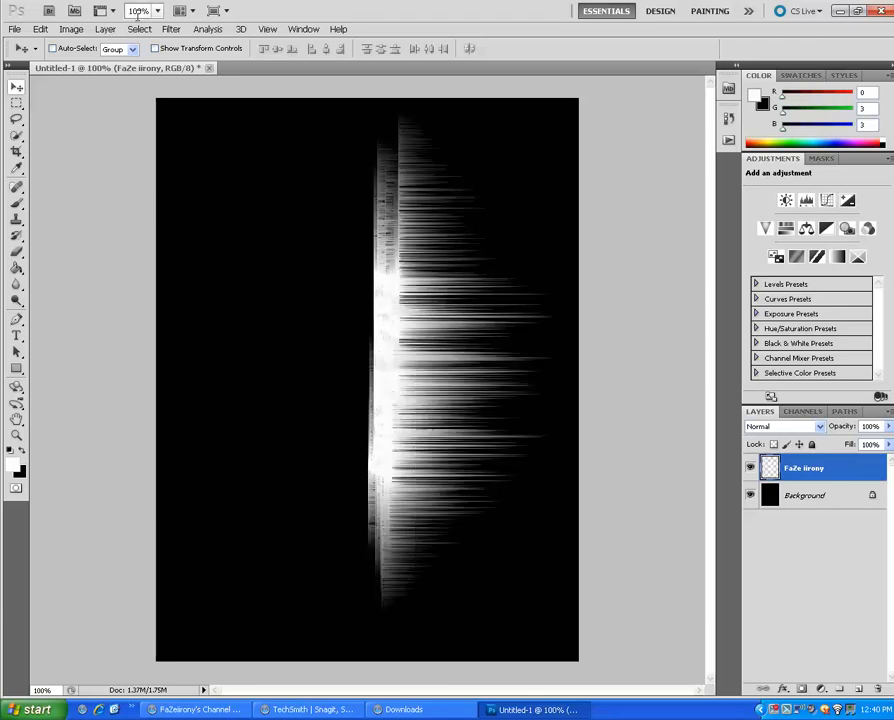
Apply Wind once more From the Right so streaks fan off both sides of the band.
{"action": "left_click", "coordinate": [172, 28]}
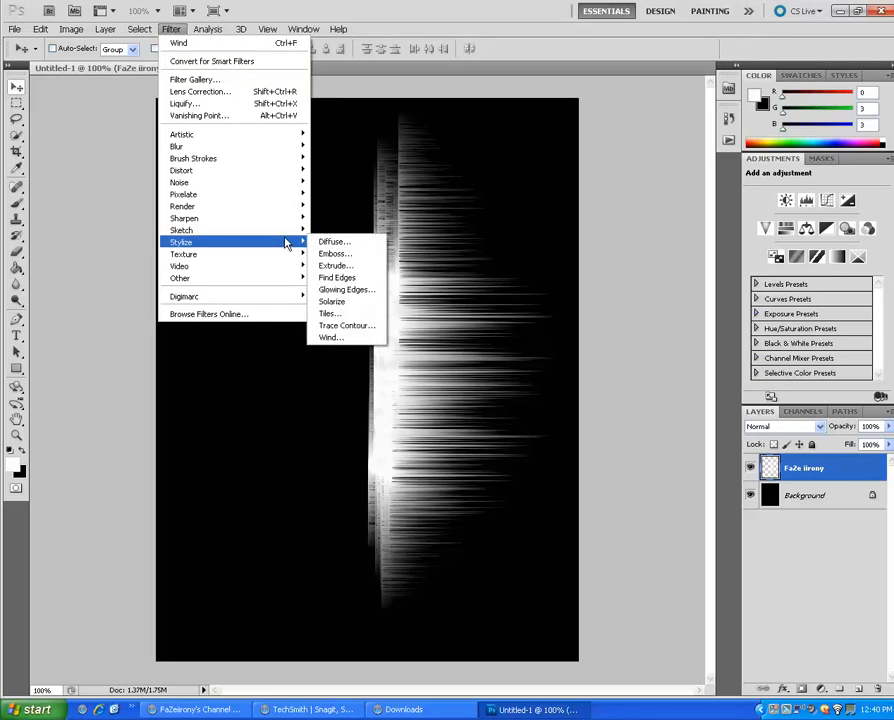
{"action": "left_click", "coordinate": [332, 336]}
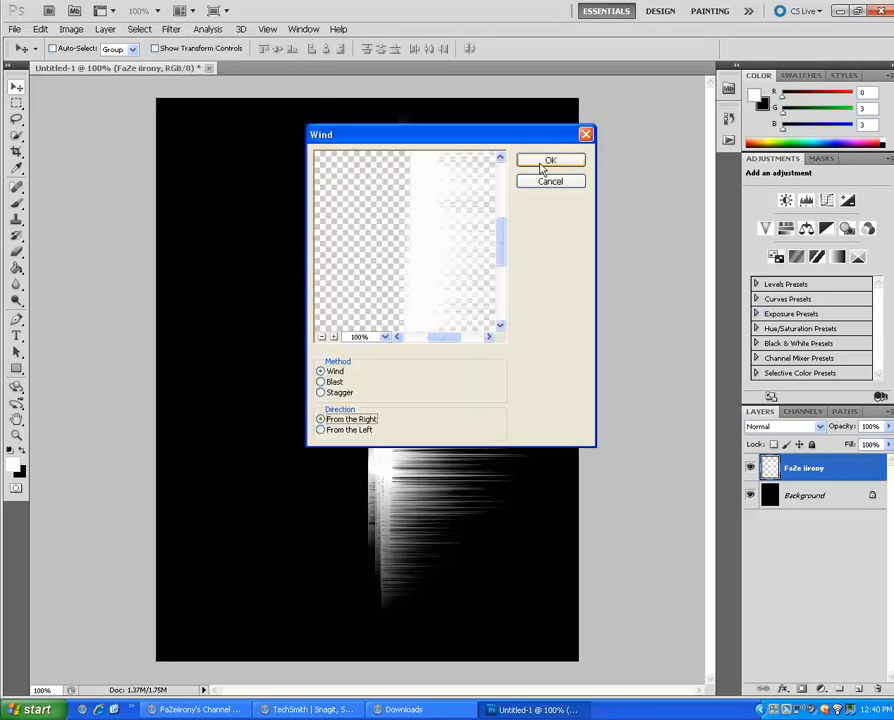
{"action": "left_click", "coordinate": [550, 160]}
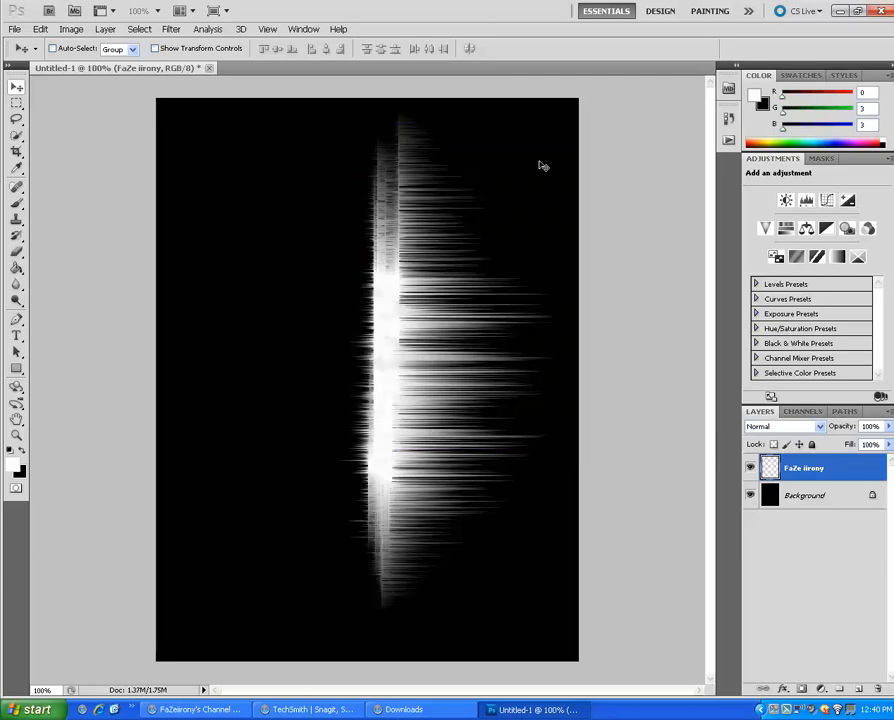
{"action": "mouse_move", "coordinate": [388, 464]}
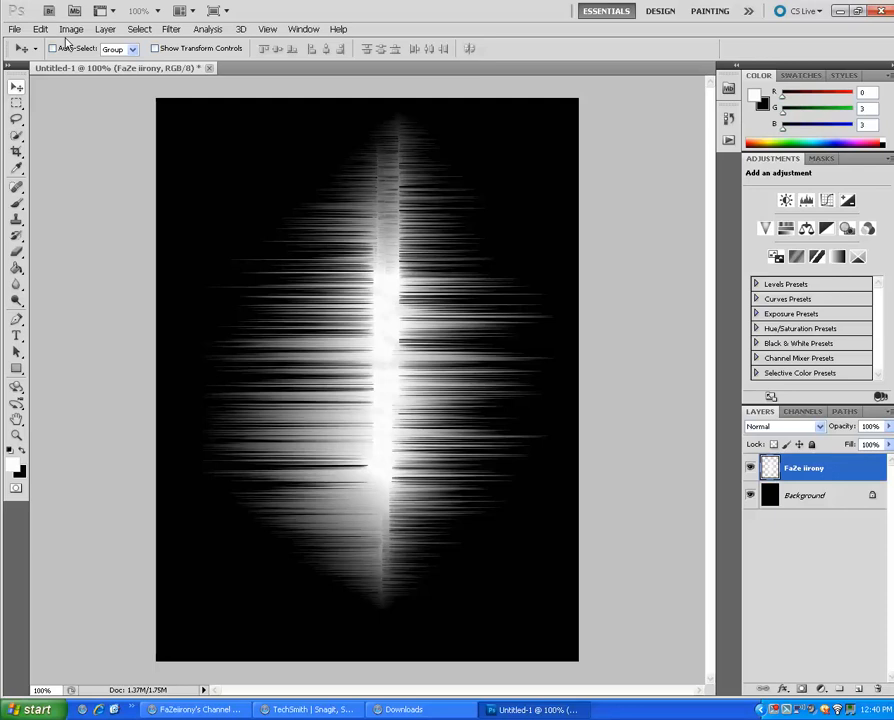
Rotate the canvas 90° CCW back to landscape so the streaks burst vertically.
{"action": "left_click", "coordinate": [70, 28]}
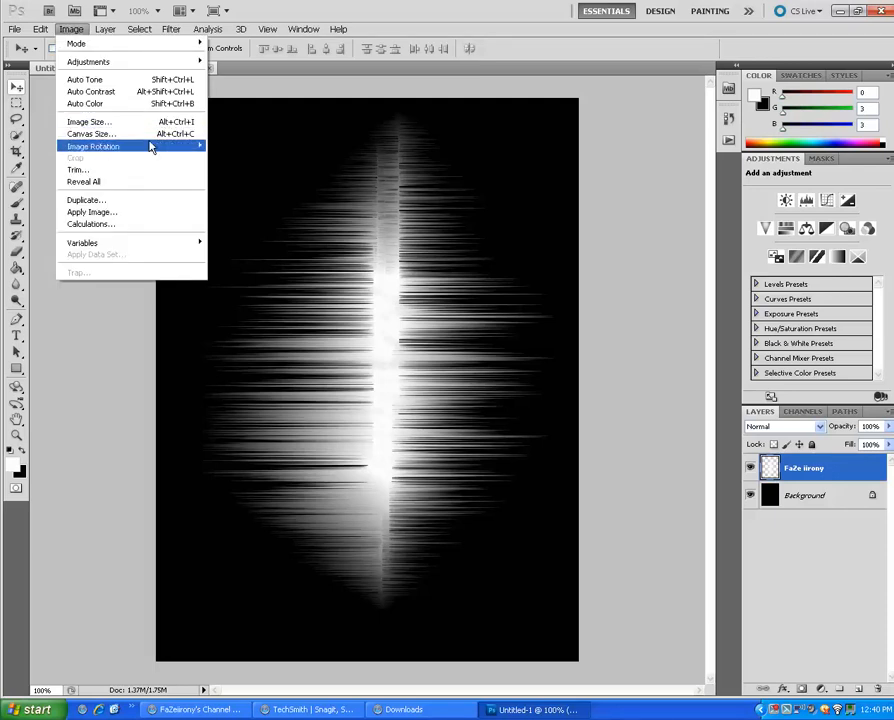
{"action": "mouse_move", "coordinate": [92, 146]}
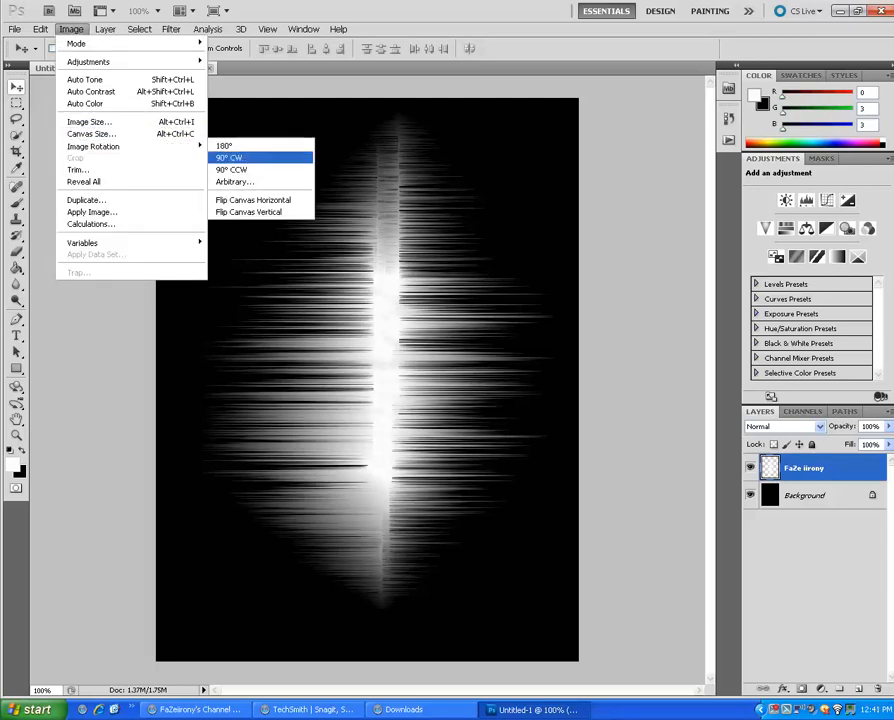
{"action": "left_click", "coordinate": [228, 156]}
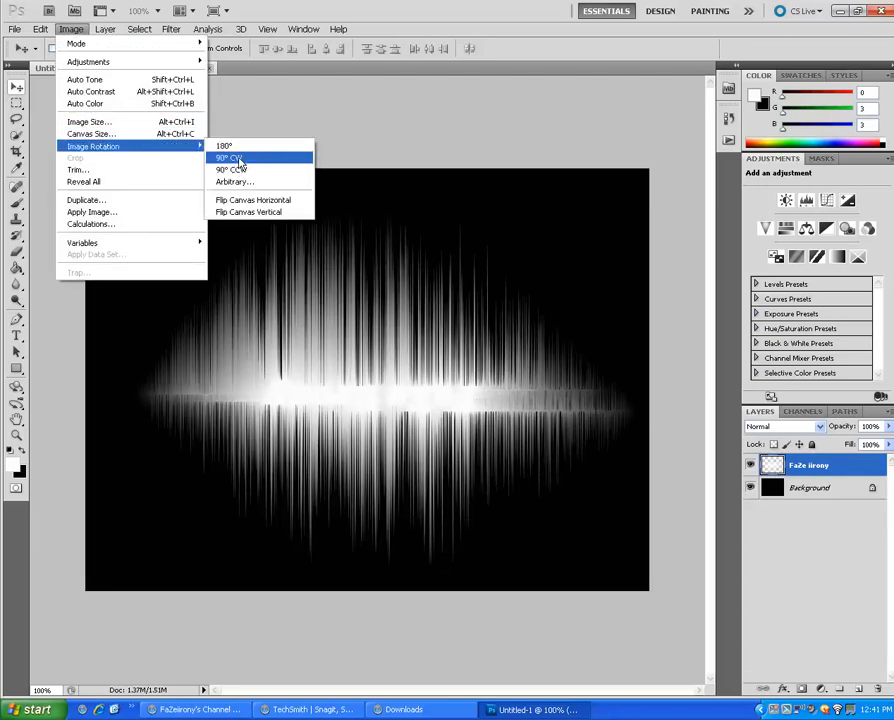
{"action": "left_click", "coordinate": [228, 158]}
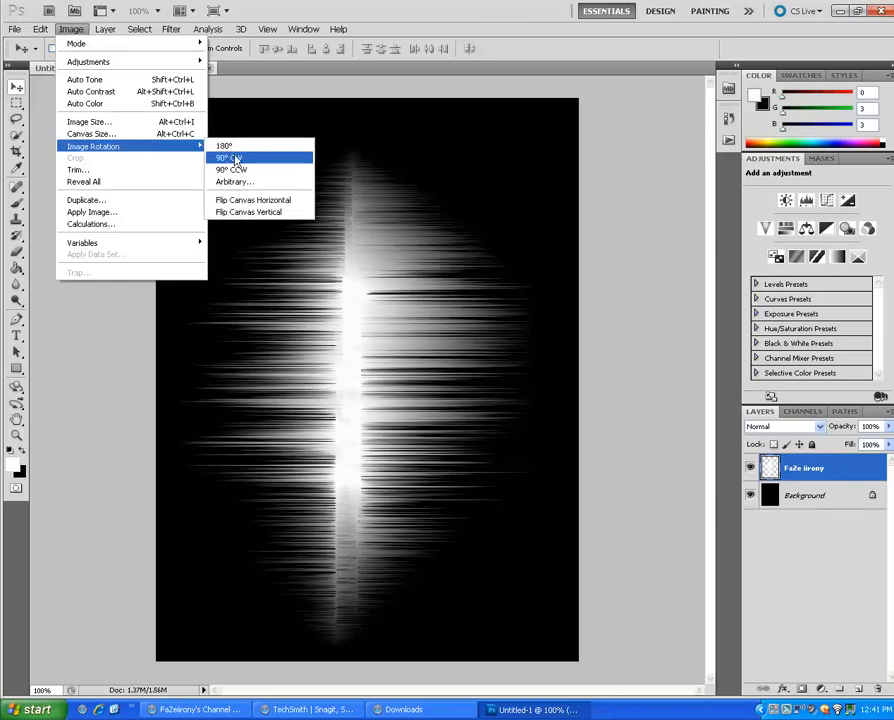
{"action": "left_click", "coordinate": [228, 156]}
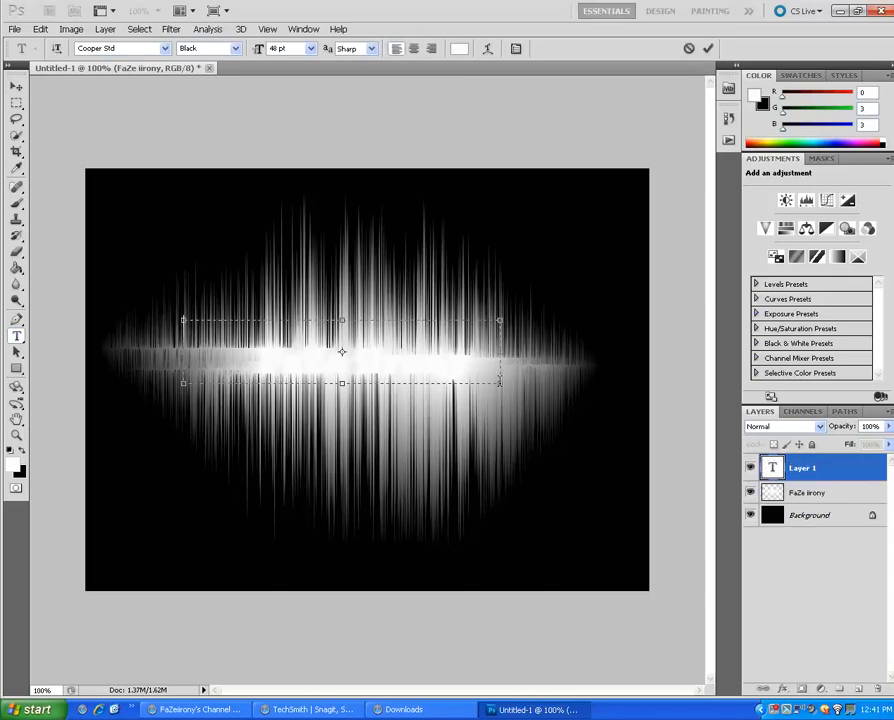
Add 'FaZe iirony' type over the burst and colour it cyan 2ce3dd.
{"action": "type", "text": "FA"}
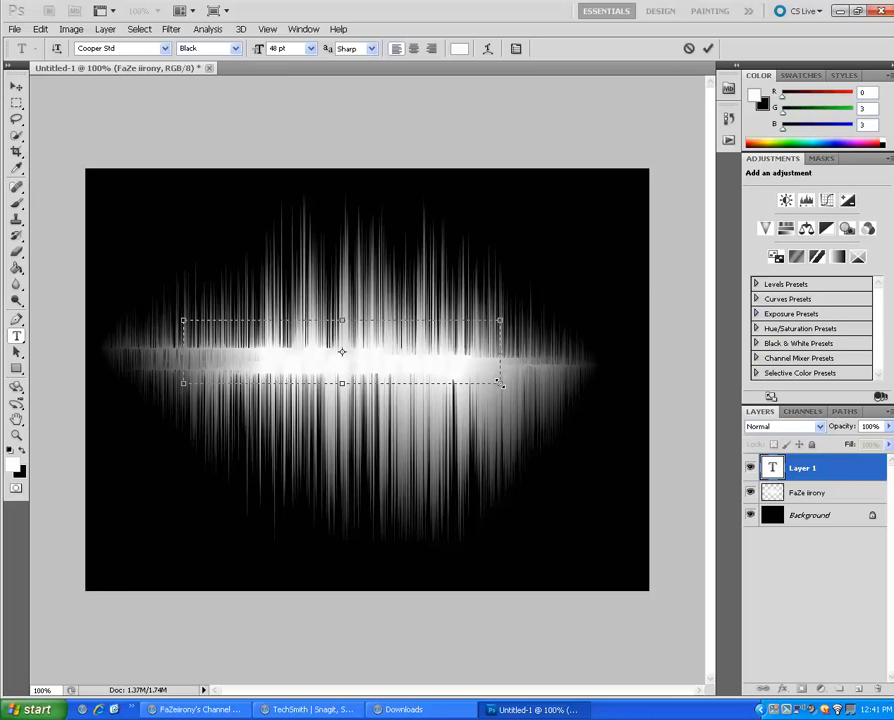
{"action": "type", "text": "FaZe iirony"}
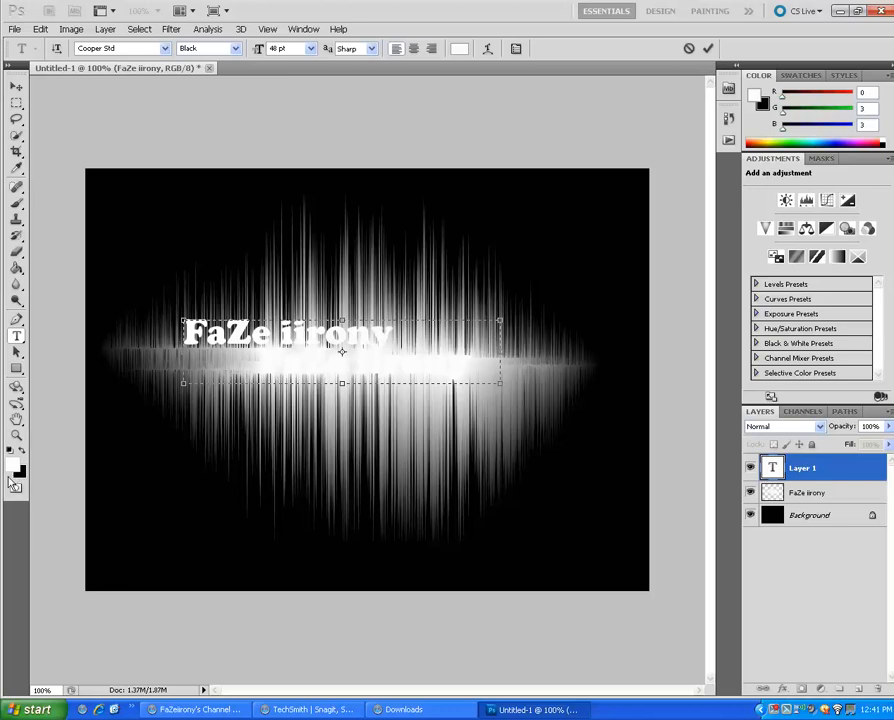
{"action": "left_click", "coordinate": [14, 476]}
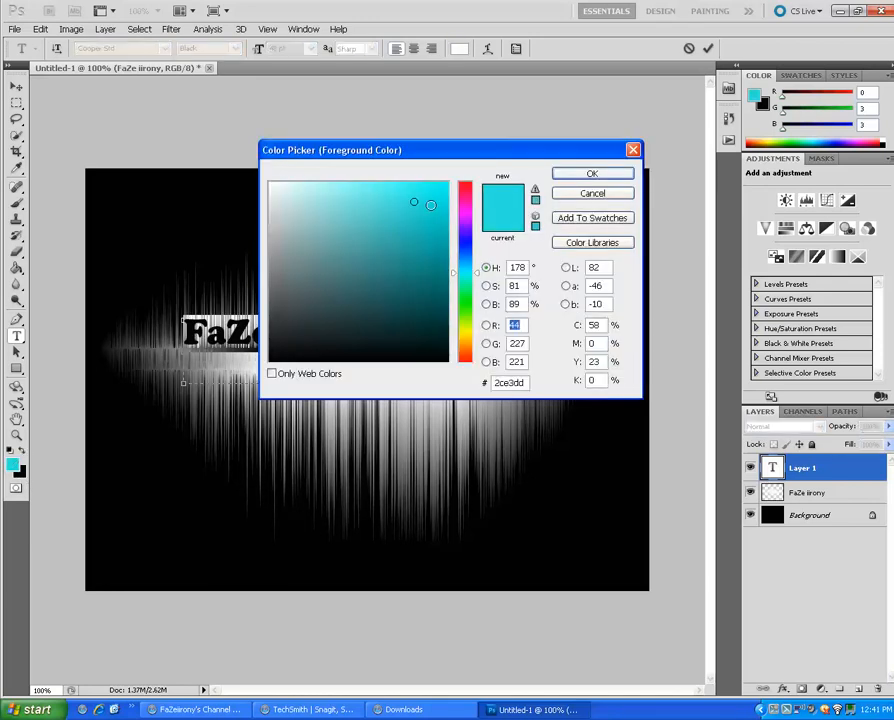
{"action": "left_click", "coordinate": [592, 172]}
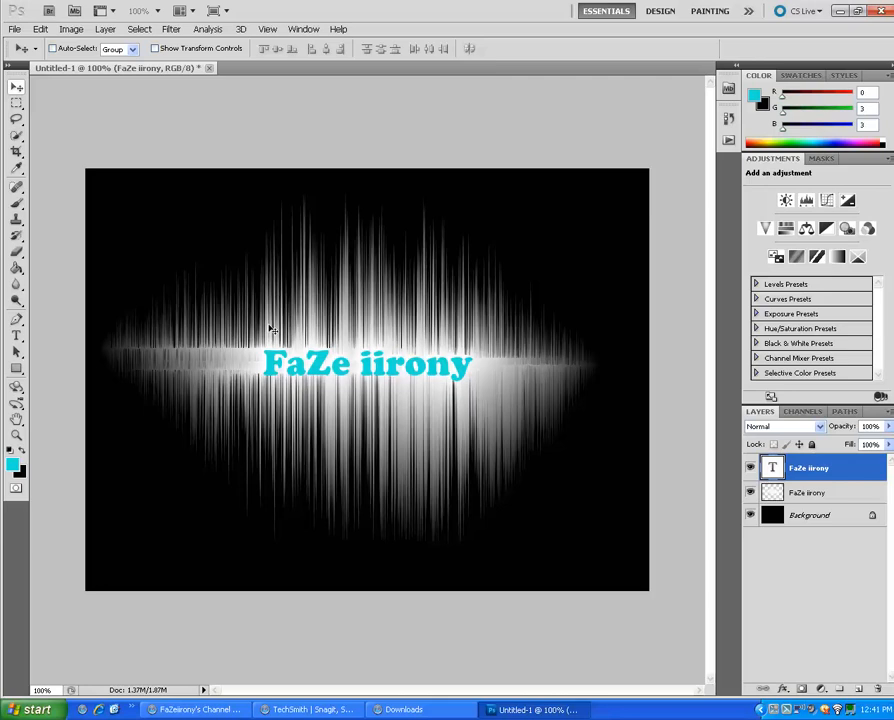
{"action": "mouse_move", "coordinate": [198, 164]}
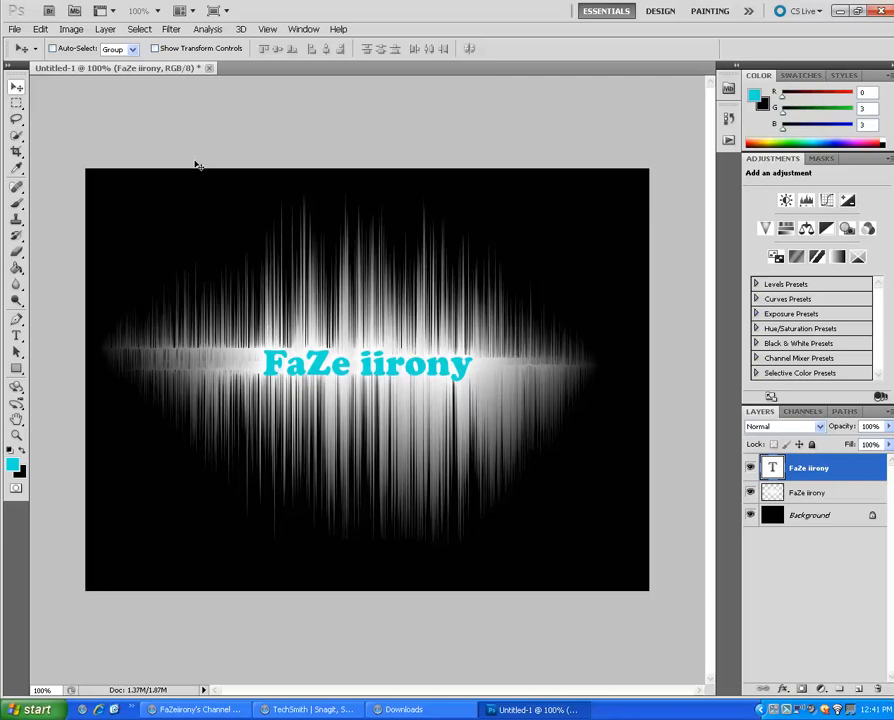
Merge the white burst layer down into the black Background, leaving the cyan text separate.
{"action": "left_click", "coordinate": [810, 514]}
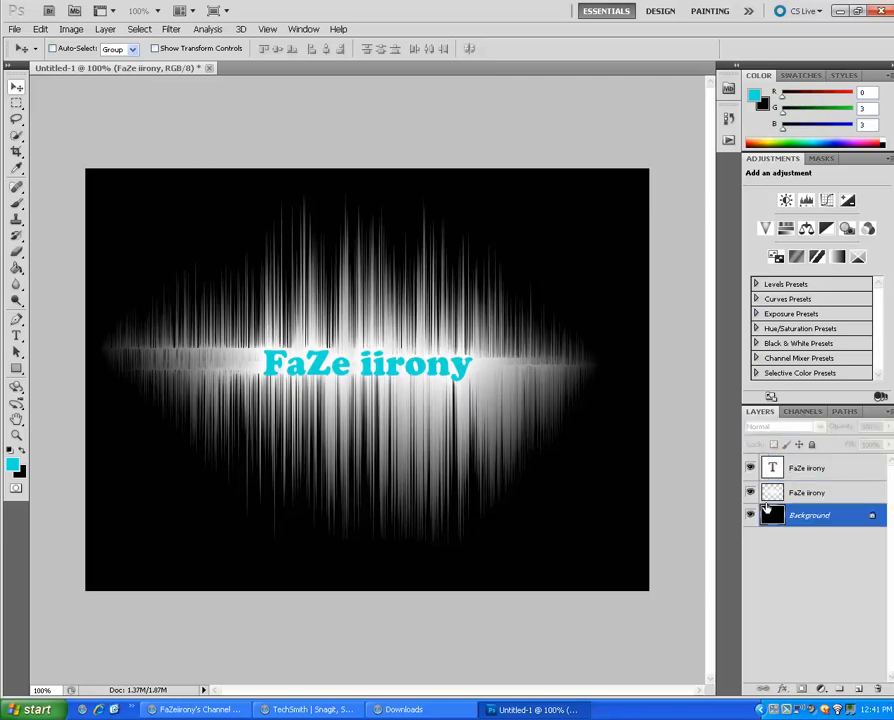
{"action": "left_click", "coordinate": [750, 516]}
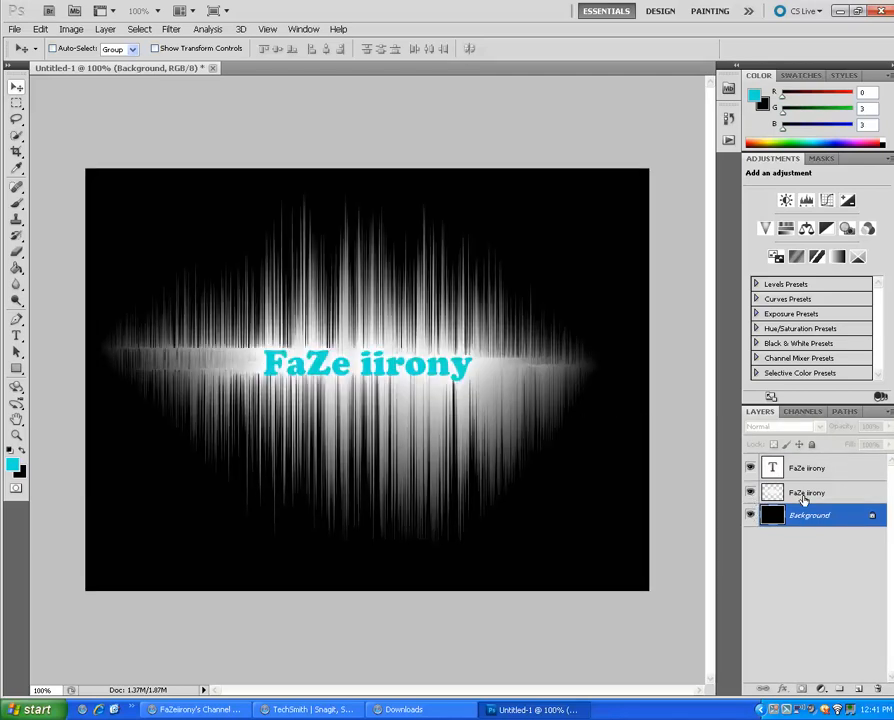
{"action": "left_click", "coordinate": [808, 492]}
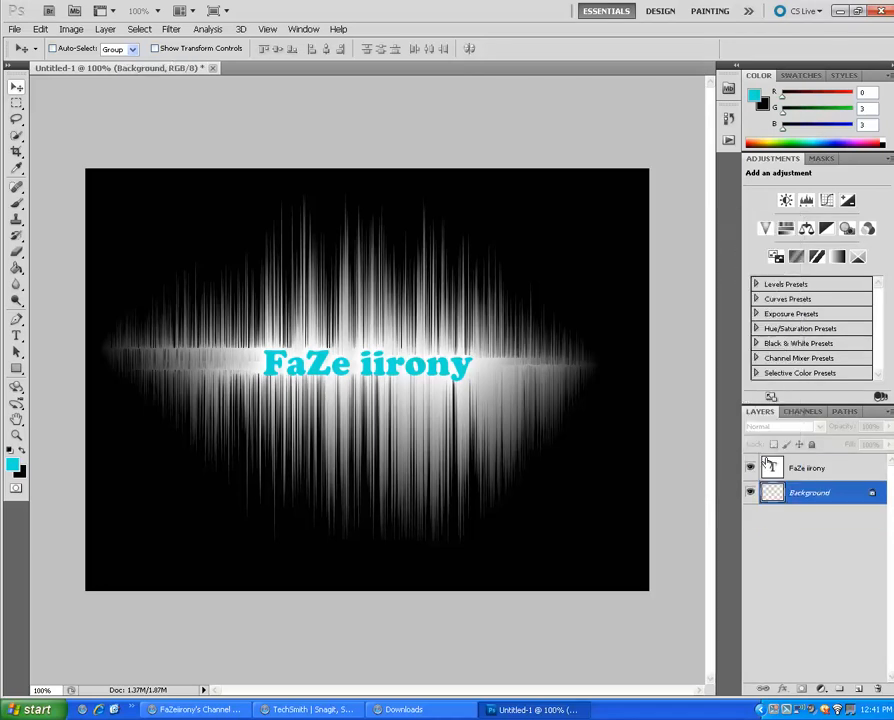
{"action": "left_click", "coordinate": [172, 28]}
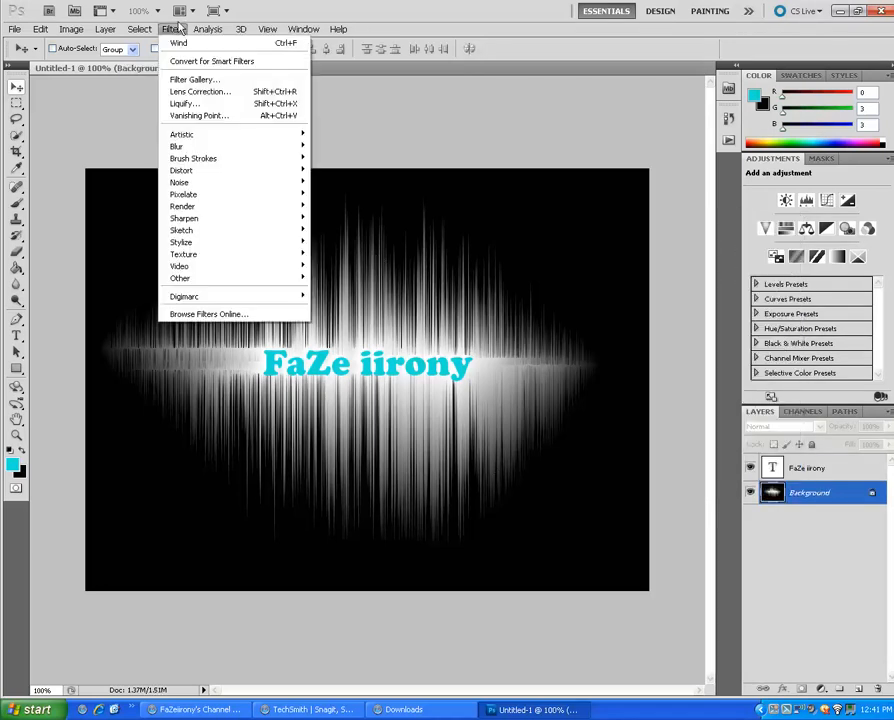
Create an empty layer named 'rainbow' and hide the text and Background layers.
{"action": "left_click", "coordinate": [104, 28]}
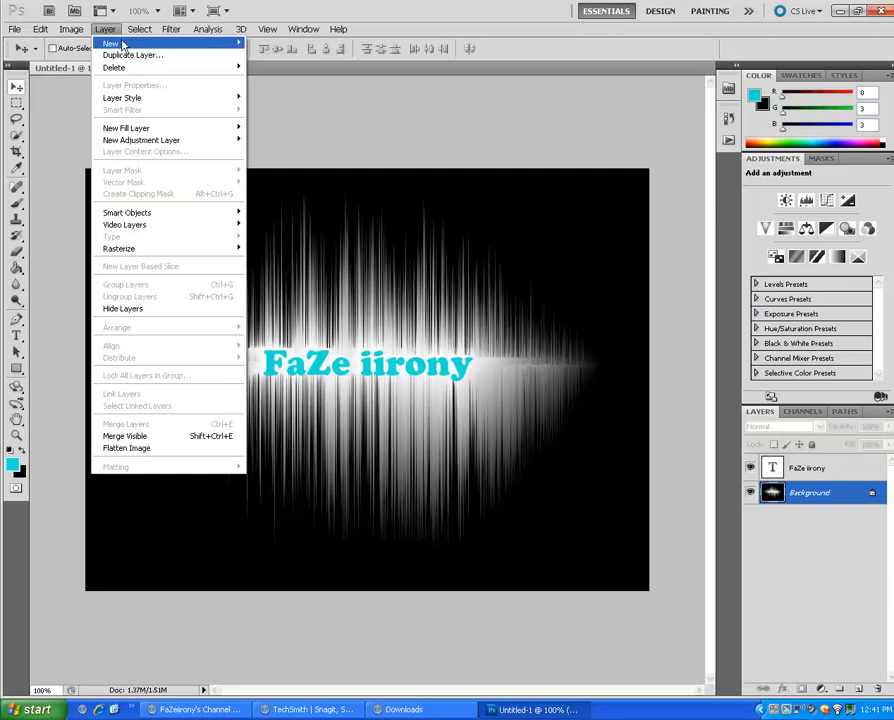
{"action": "left_click", "coordinate": [264, 44]}
{"action": "type", "text": "rain"}
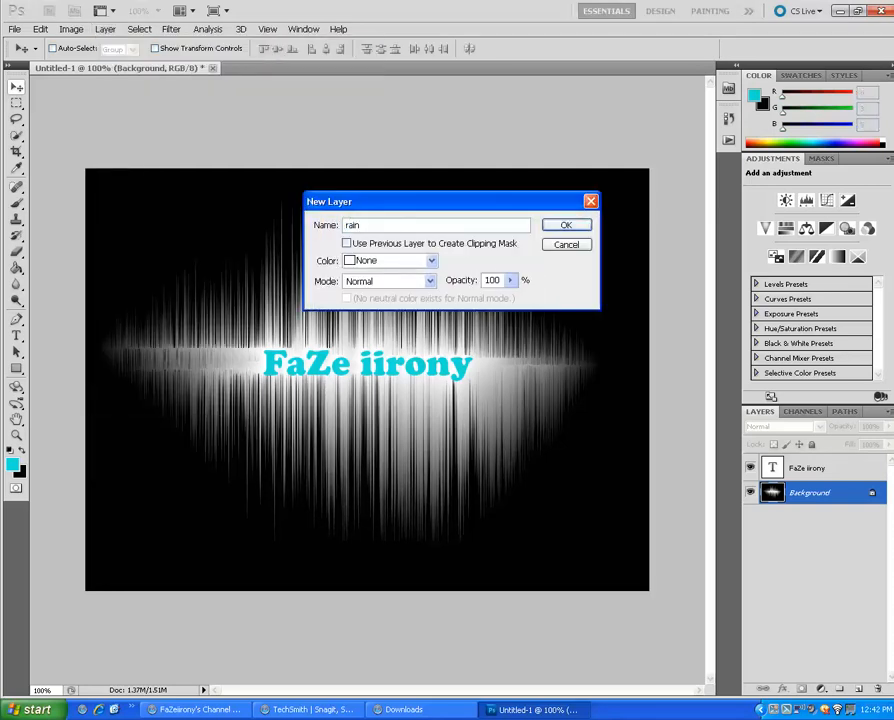
{"action": "left_click", "coordinate": [566, 224]}
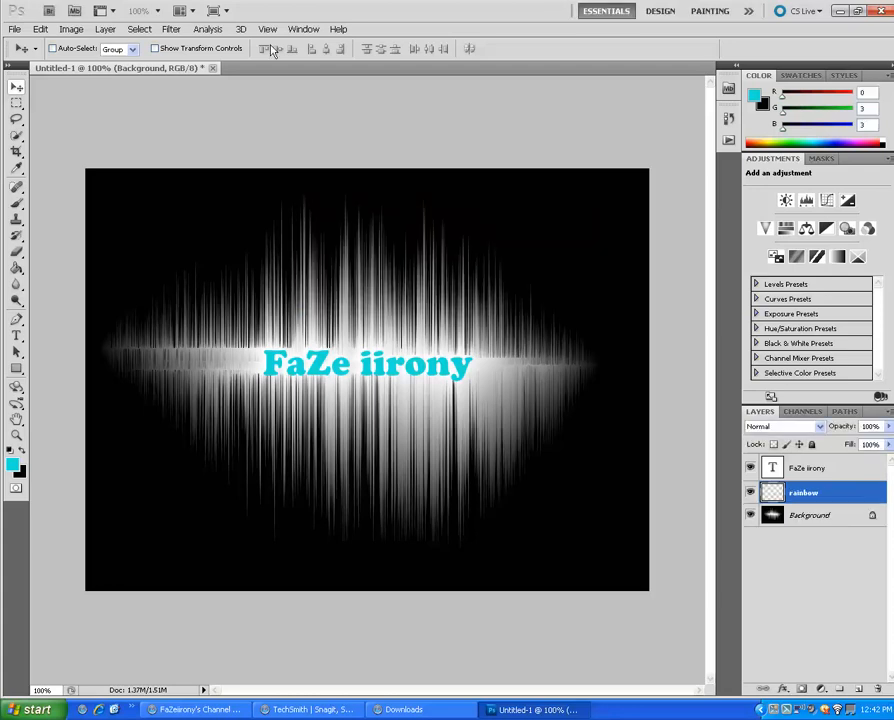
{"action": "left_click", "coordinate": [804, 492]}
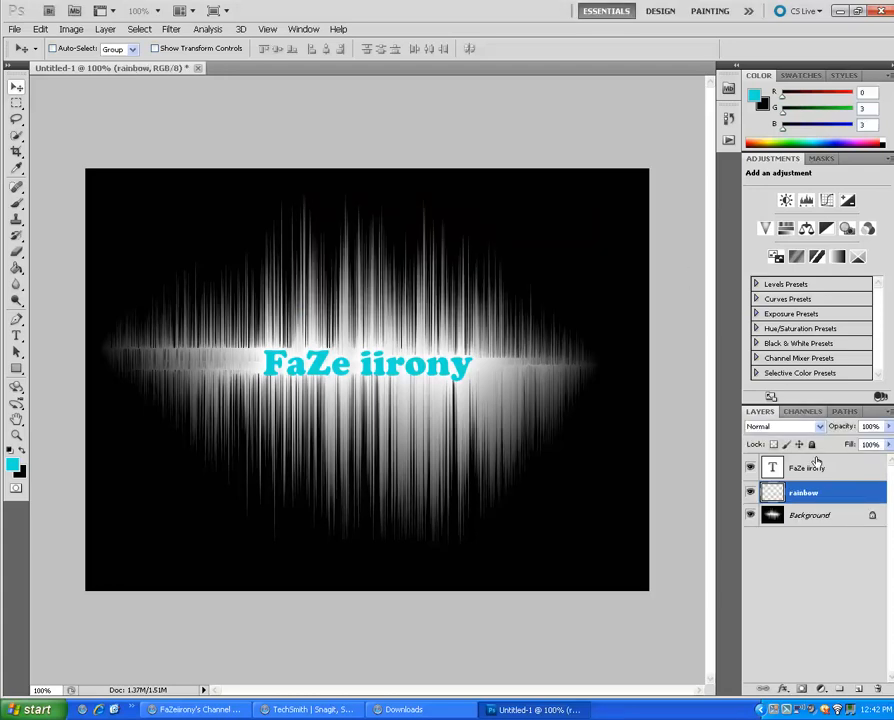
{"action": "left_click", "coordinate": [750, 468]}
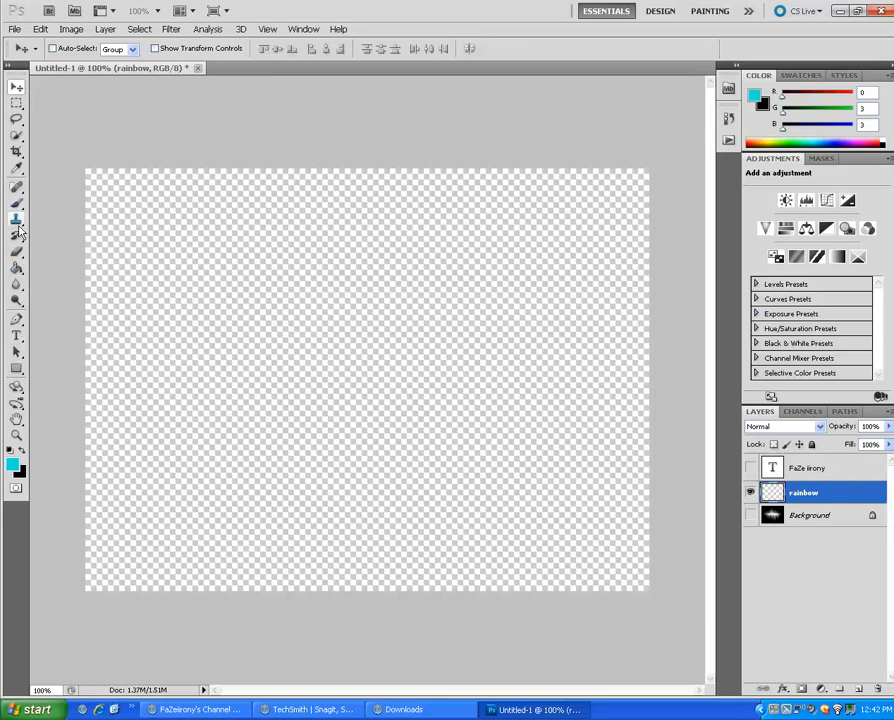
With the Gradient Tool and Spectrum preset, drag a diagonal rainbow gradient across the canvas.
{"action": "left_click", "coordinate": [16, 272]}
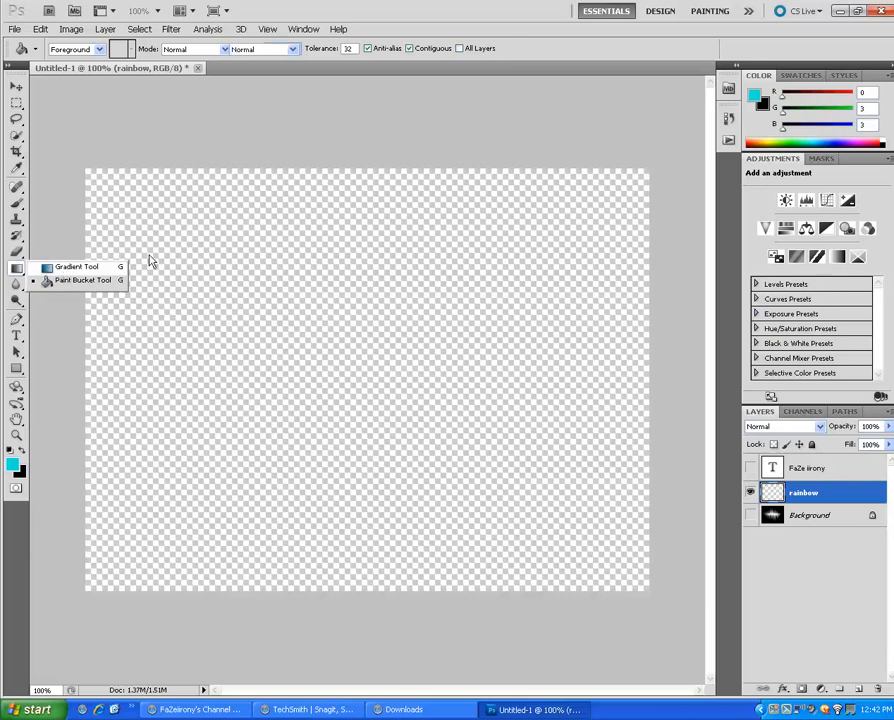
{"action": "left_click", "coordinate": [76, 266]}
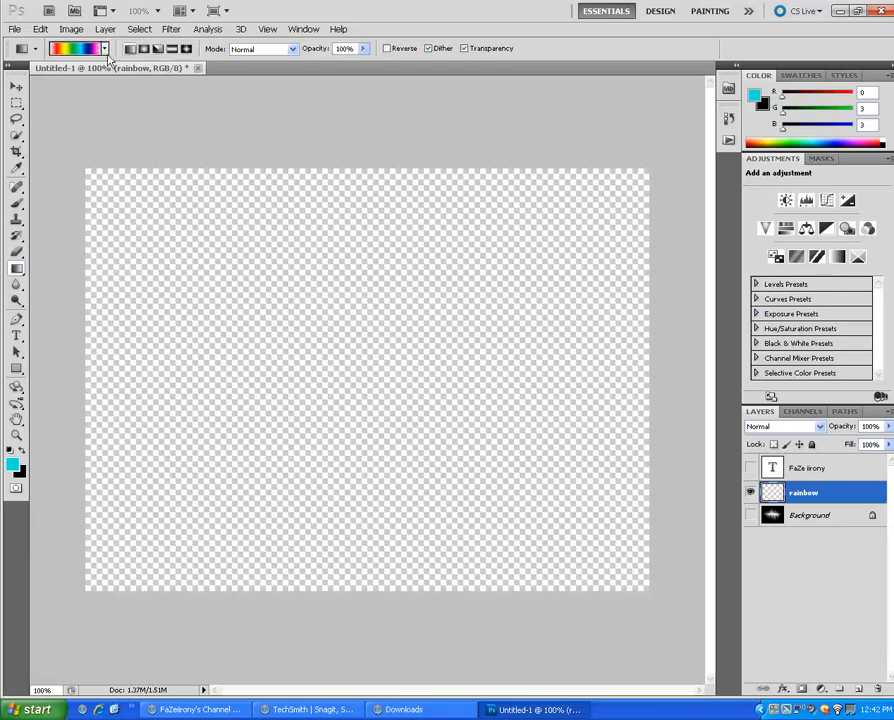
{"action": "left_click", "coordinate": [78, 48]}
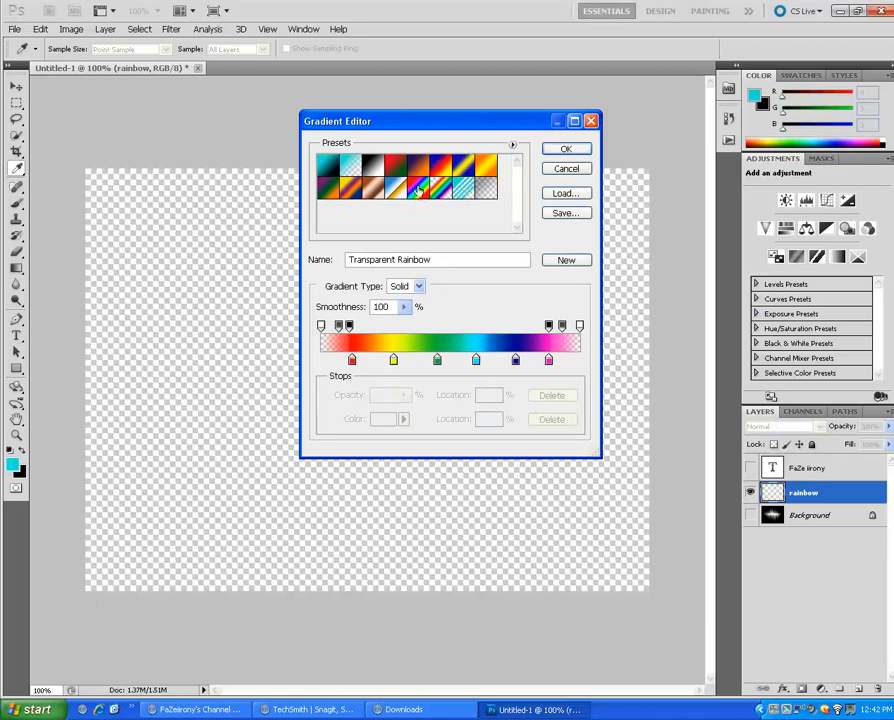
{"action": "left_click", "coordinate": [418, 188]}
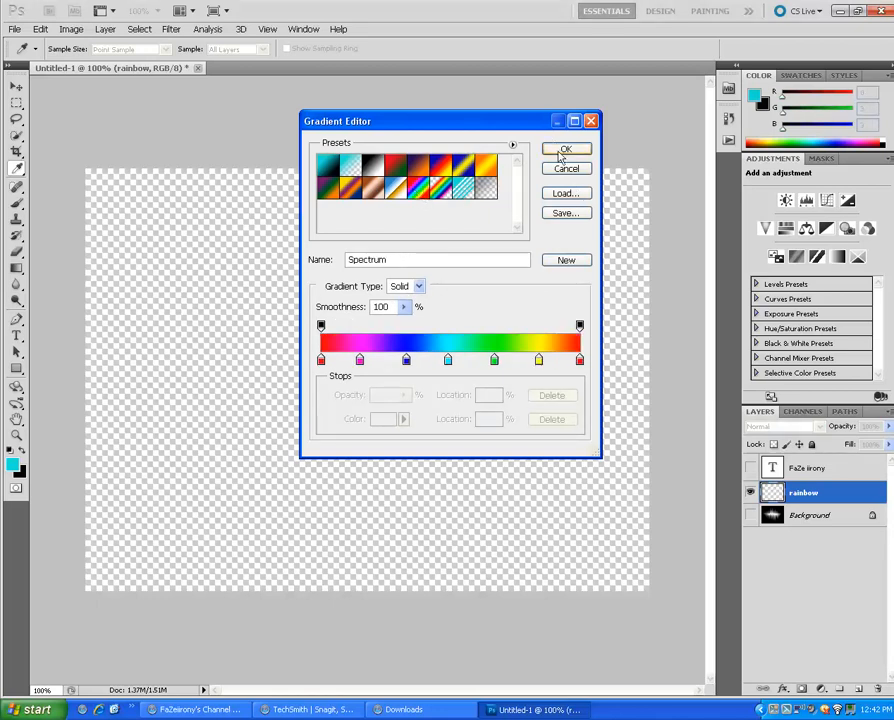
{"action": "left_click", "coordinate": [566, 148]}
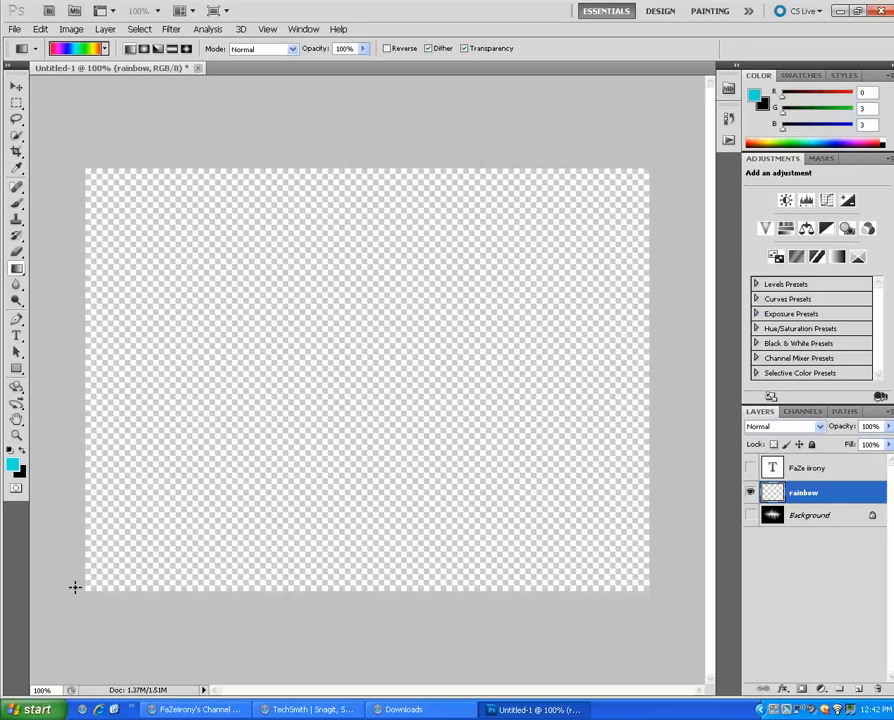
{"action": "left_click_drag", "start_coordinate": [76, 588], "coordinate": [342, 316]}
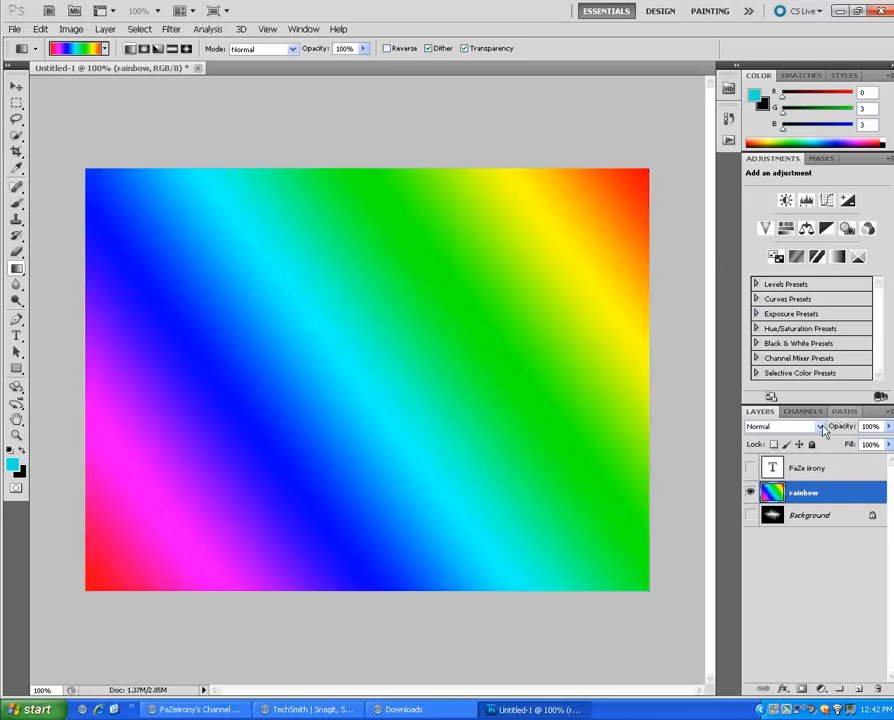
Set the rainbow layer to Overlay and make the Background burst visible so it takes rainbow colours.
{"action": "left_click", "coordinate": [784, 426]}
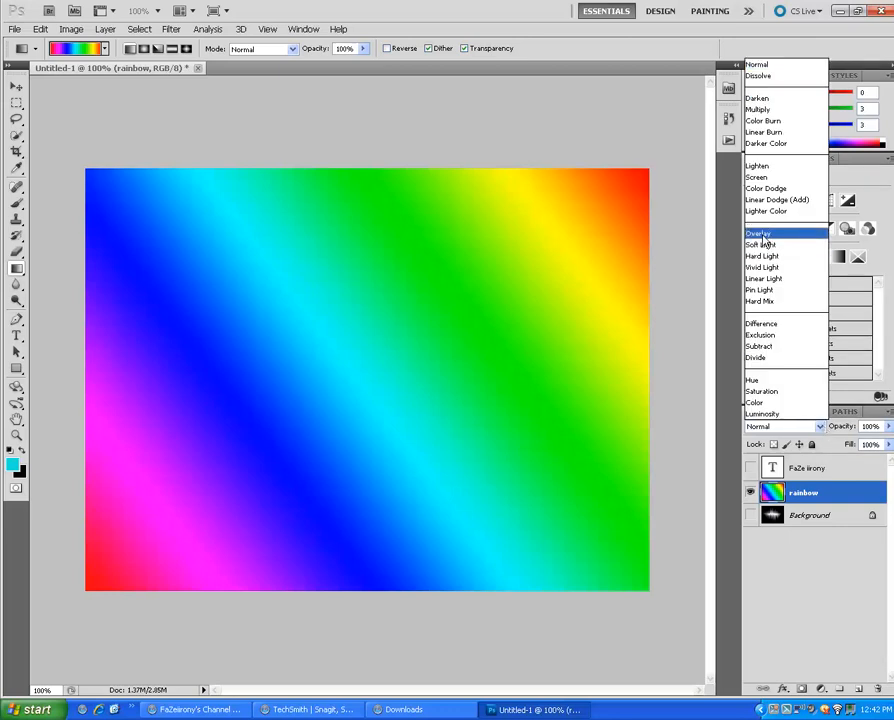
{"action": "left_click", "coordinate": [758, 232]}
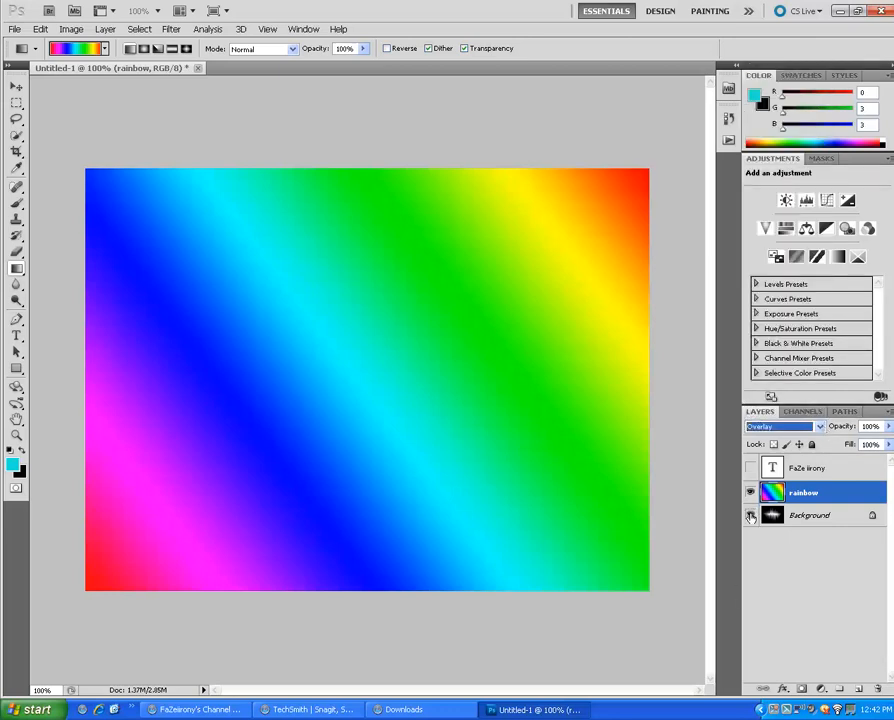
{"action": "left_click", "coordinate": [750, 468]}
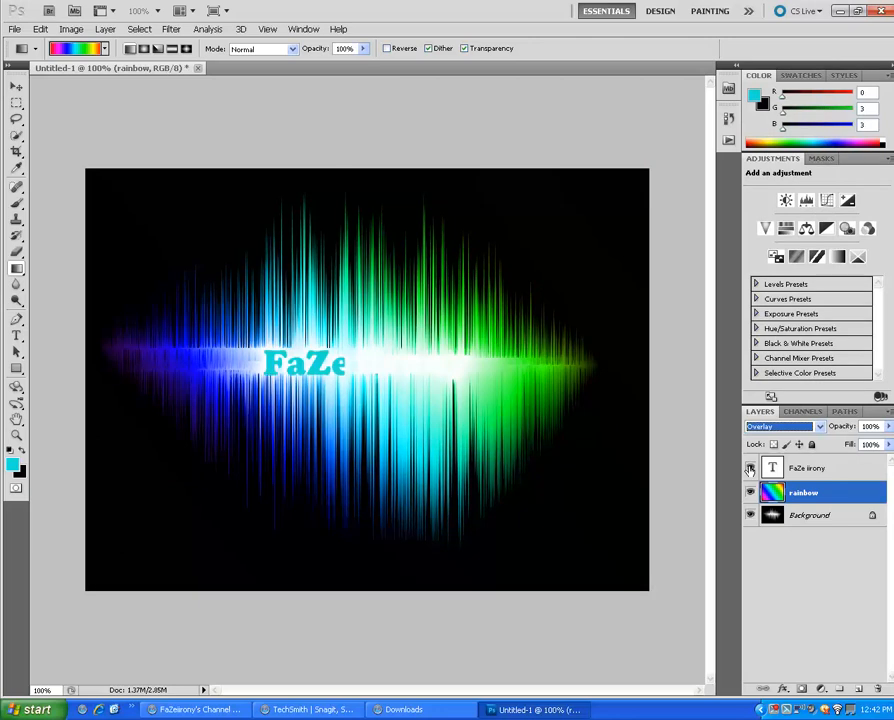
{"action": "type", "text": "iirony"}
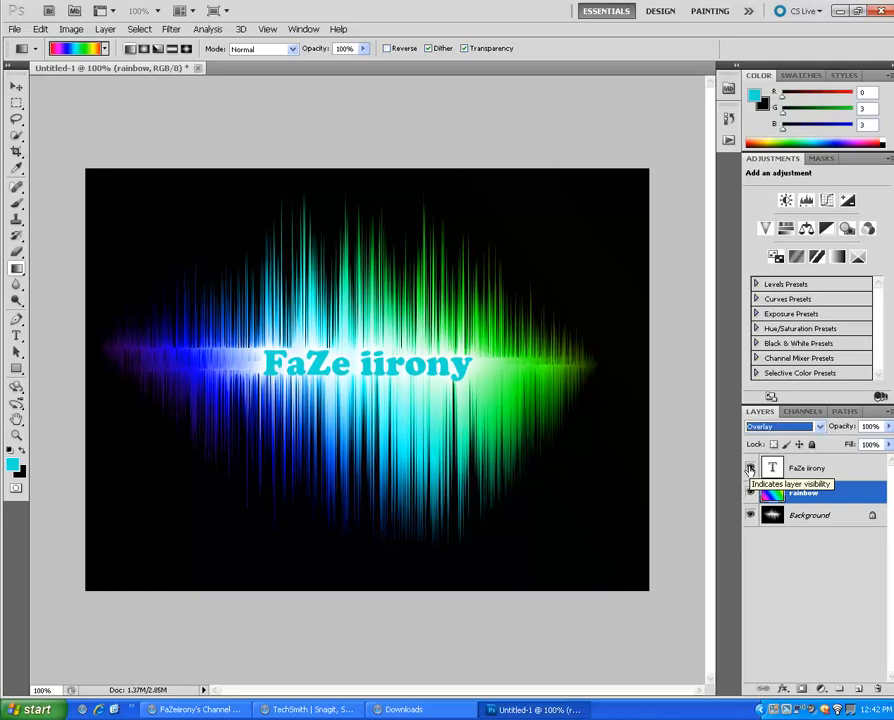
{"action": "left_click", "coordinate": [804, 492]}
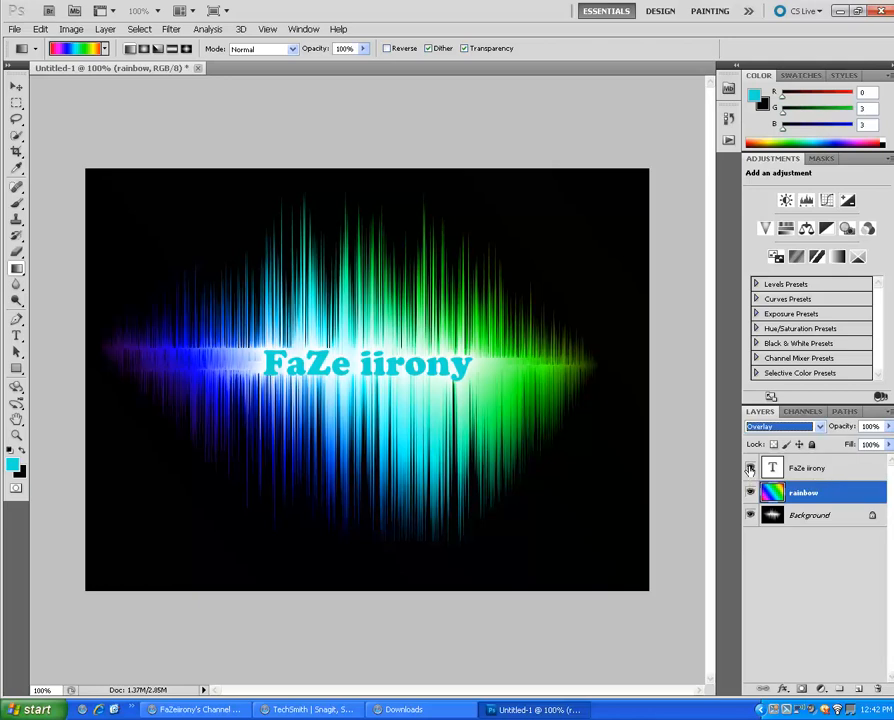
{"action": "left_click", "coordinate": [750, 468]}
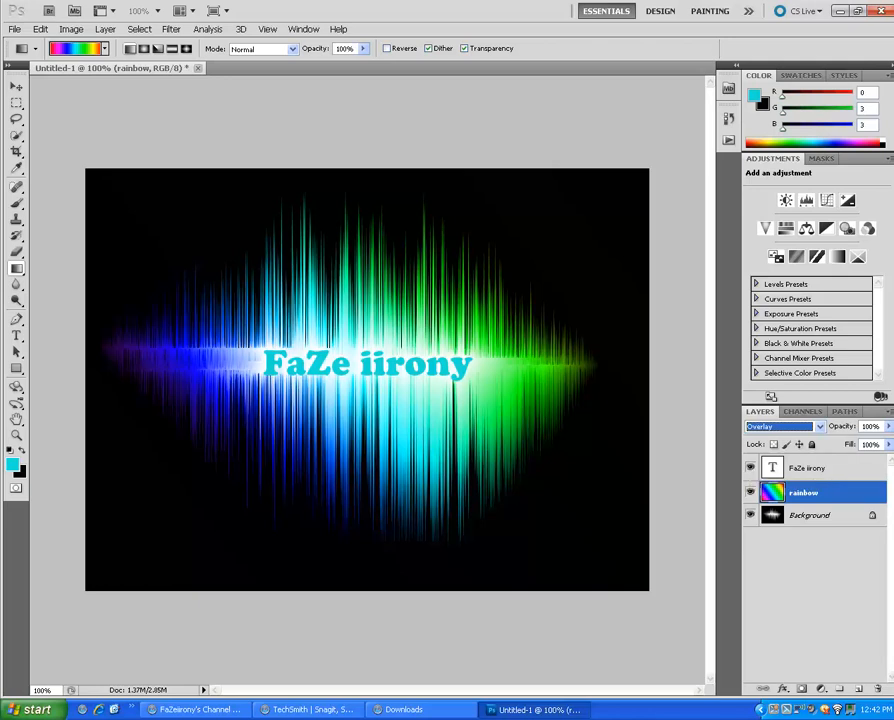